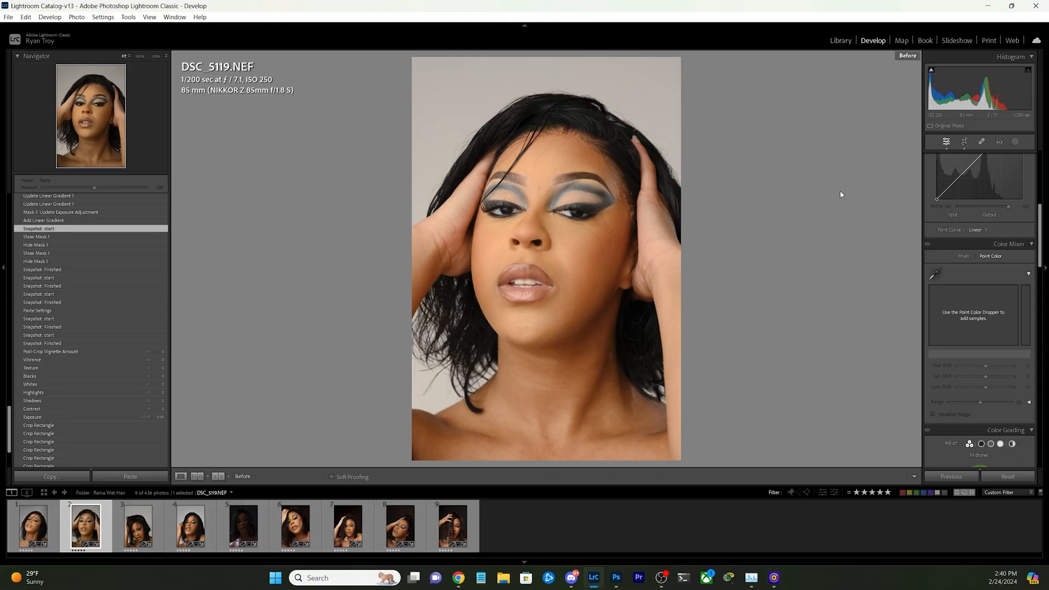
mouse_move(919, 65)
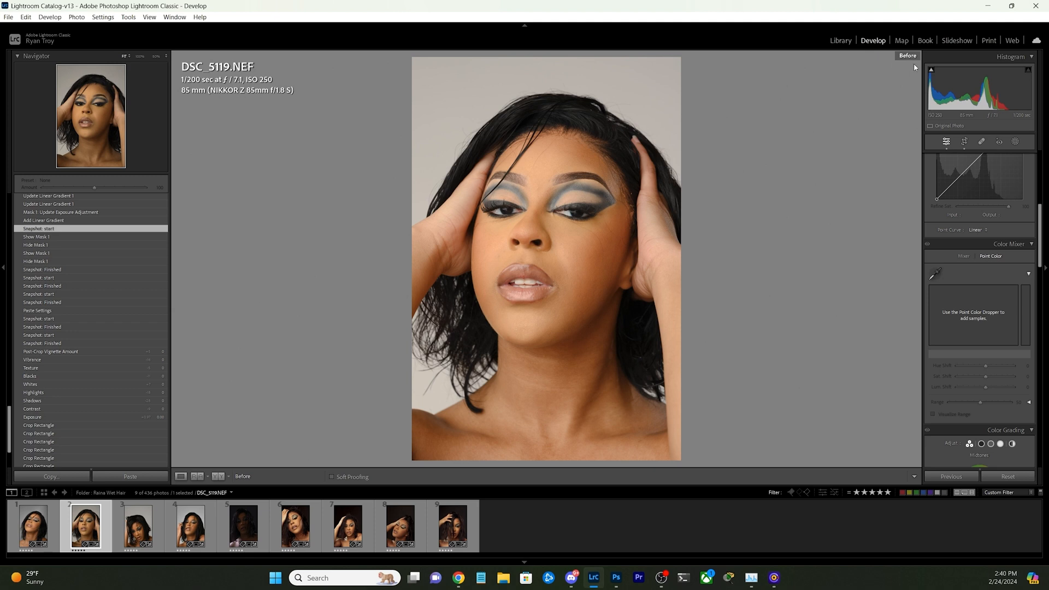
mouse_move(821, 98)
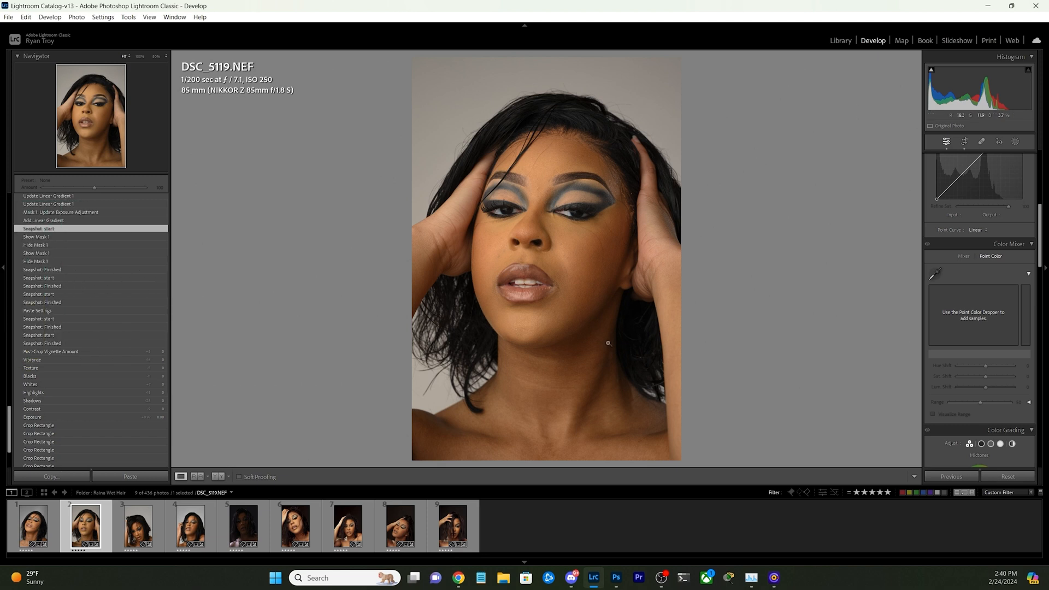
mouse_move(594, 334)
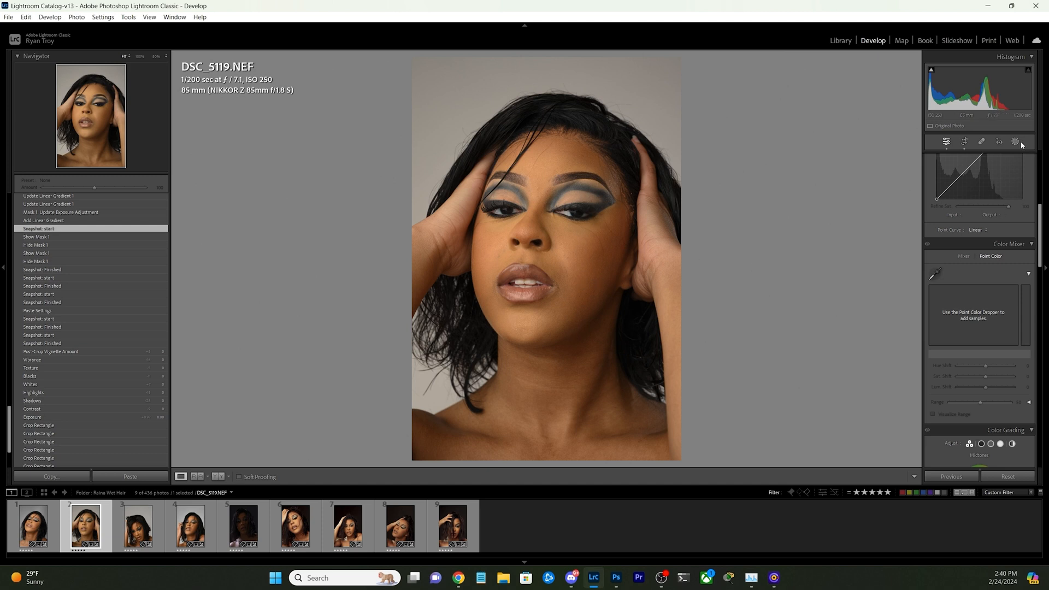
mouse_move(1015, 143)
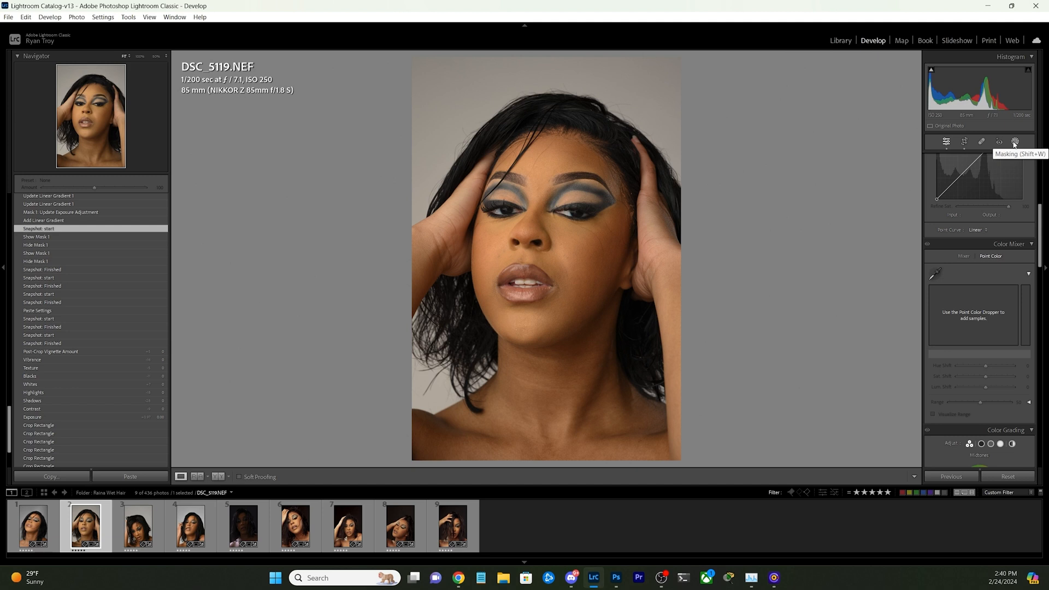
Add a linear gradient mask to the DSC_5119 headshot's right side using the Exposure preset.
left_click(1015, 143)
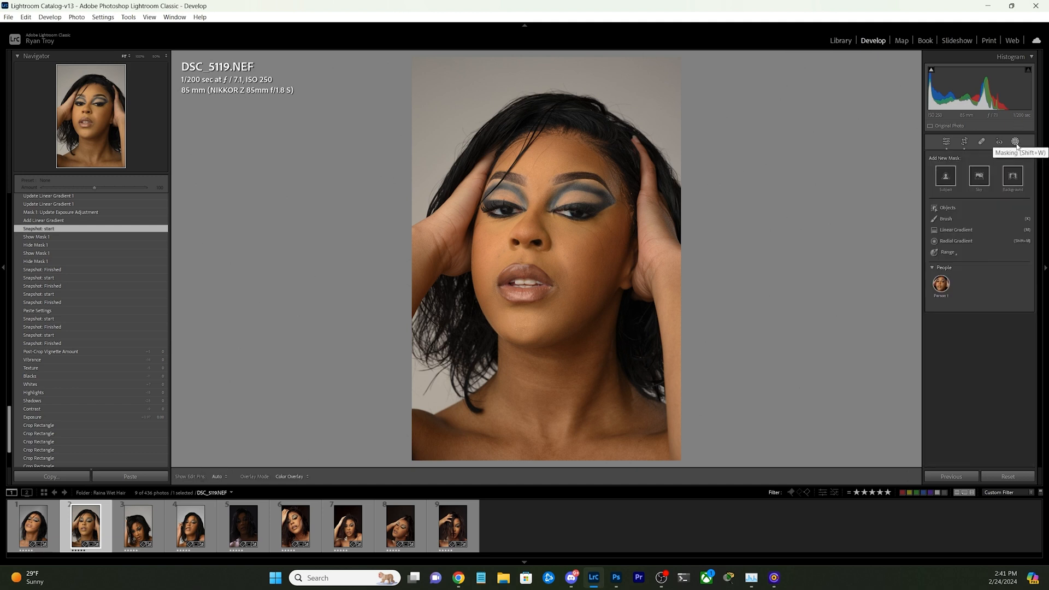
left_click(1031, 142)
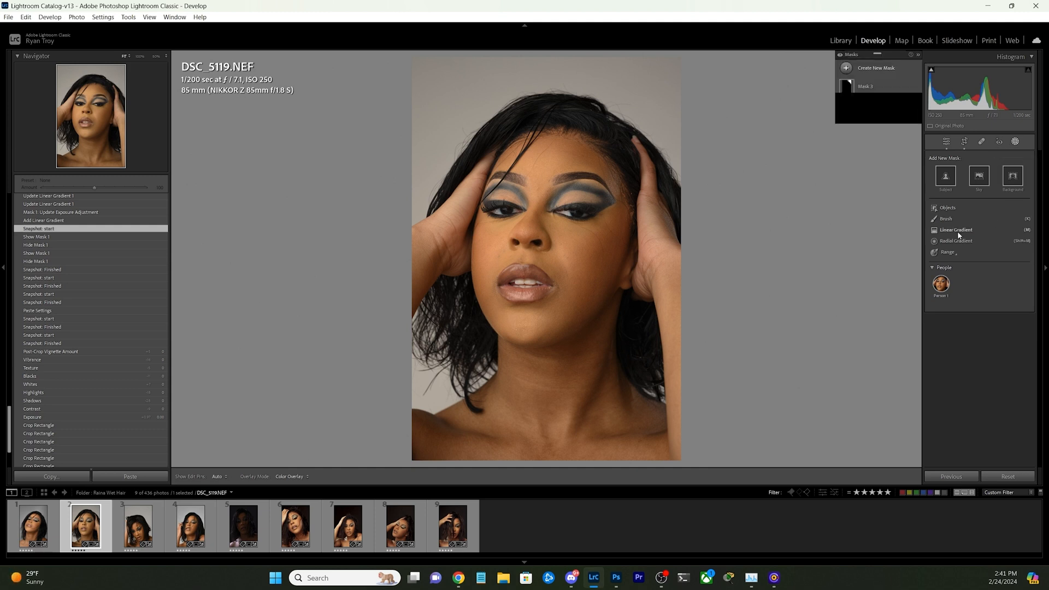
left_click(956, 229)
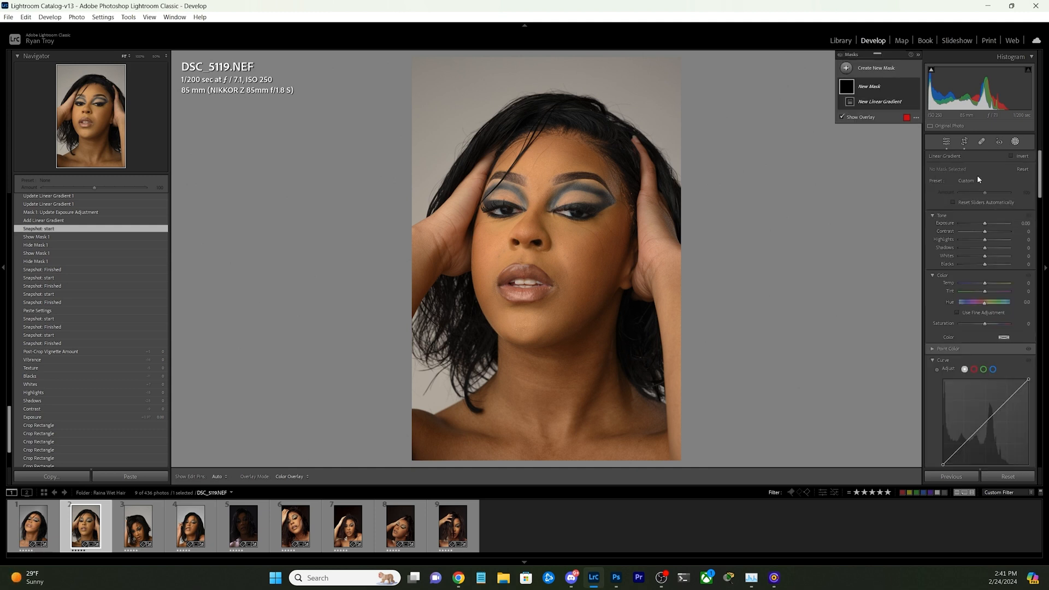
left_click(968, 180)
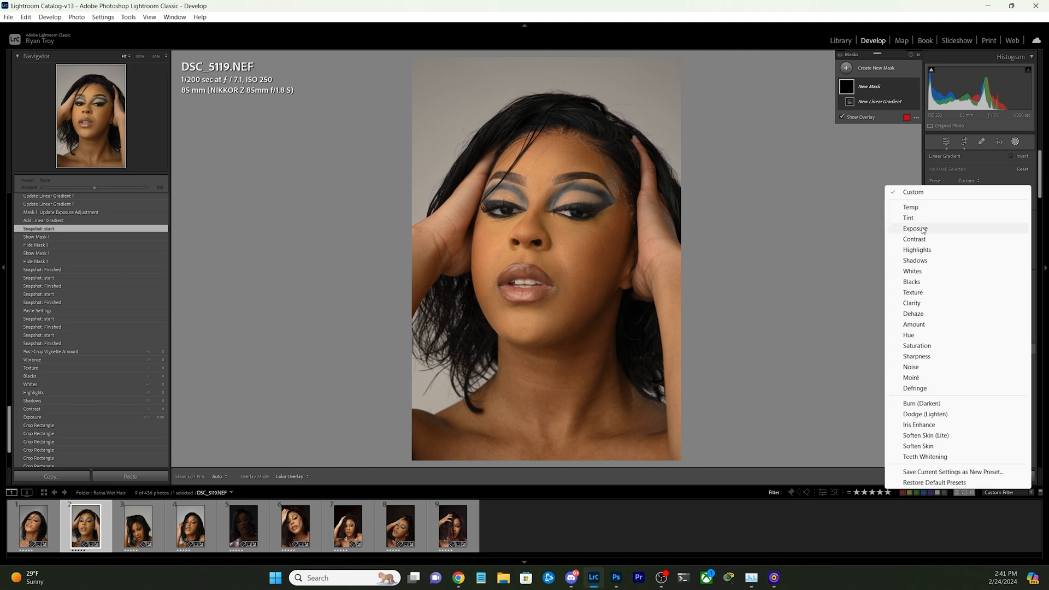
left_click(915, 229)
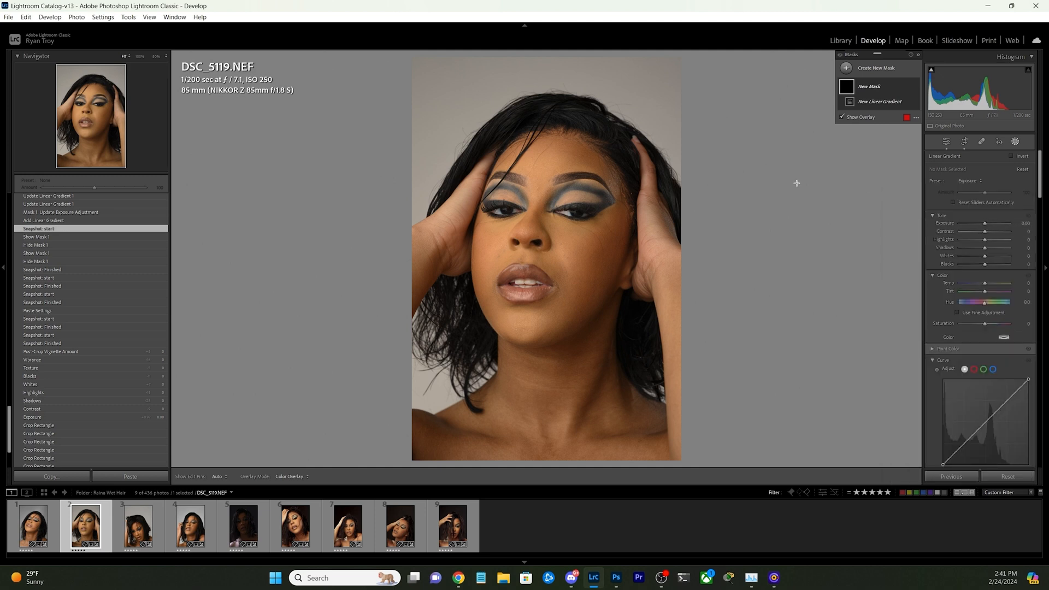
mouse_move(661, 252)
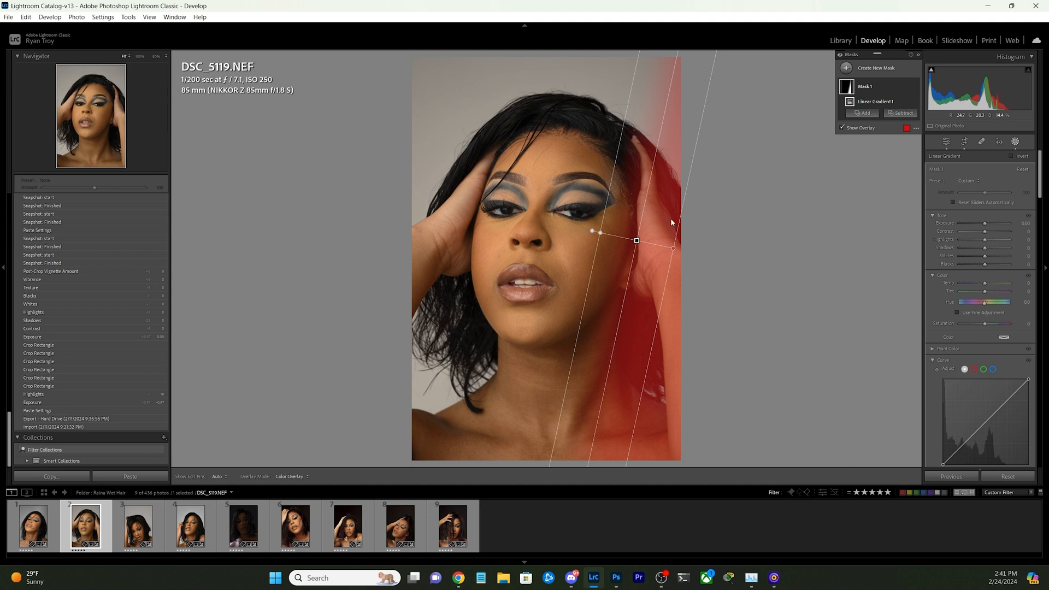
mouse_move(638, 197)
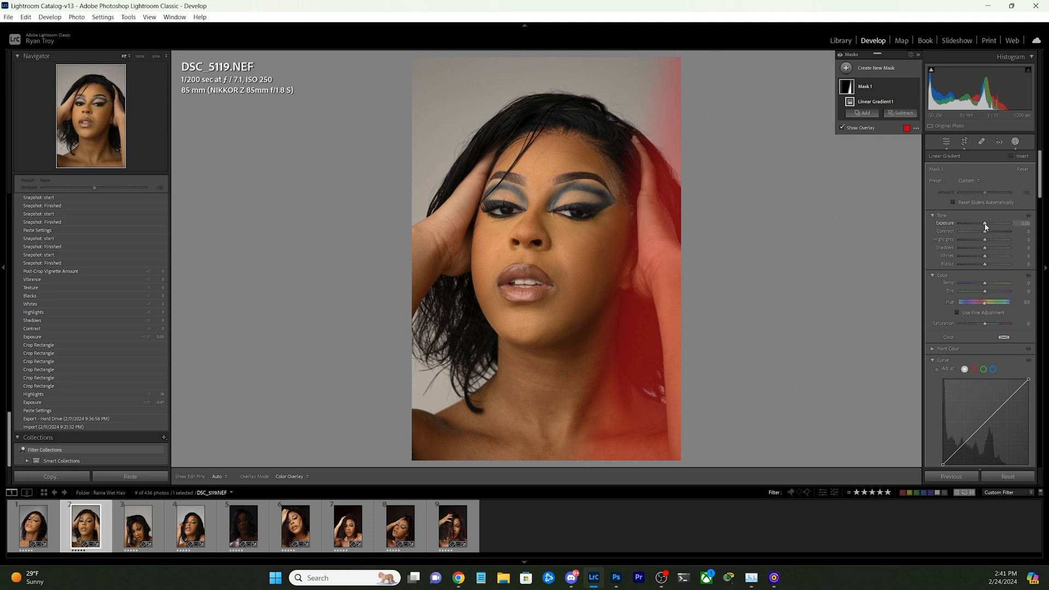
Darken the right-side gradient to about −1.68 exposure and readjust its angle across the face.
left_click_drag(984, 223, 965, 223)
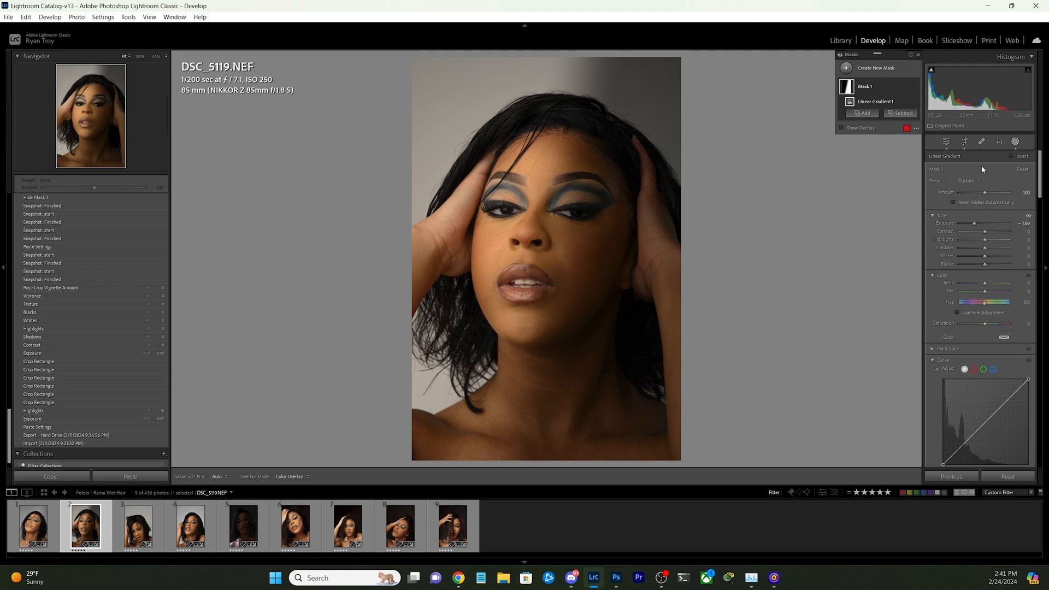
mouse_move(983, 173)
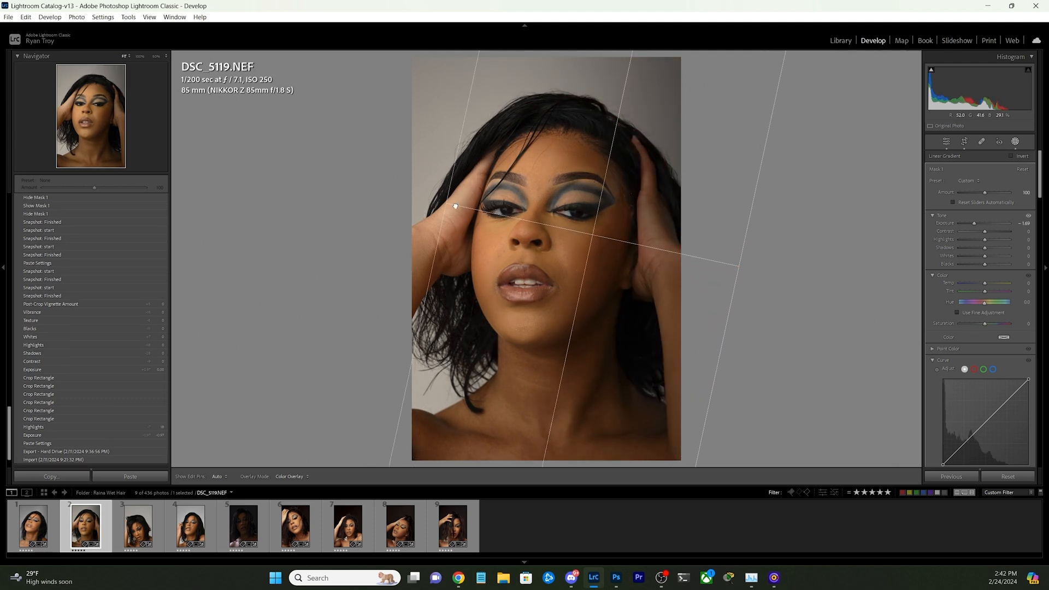
left_click_drag(454, 205, 630, 243)
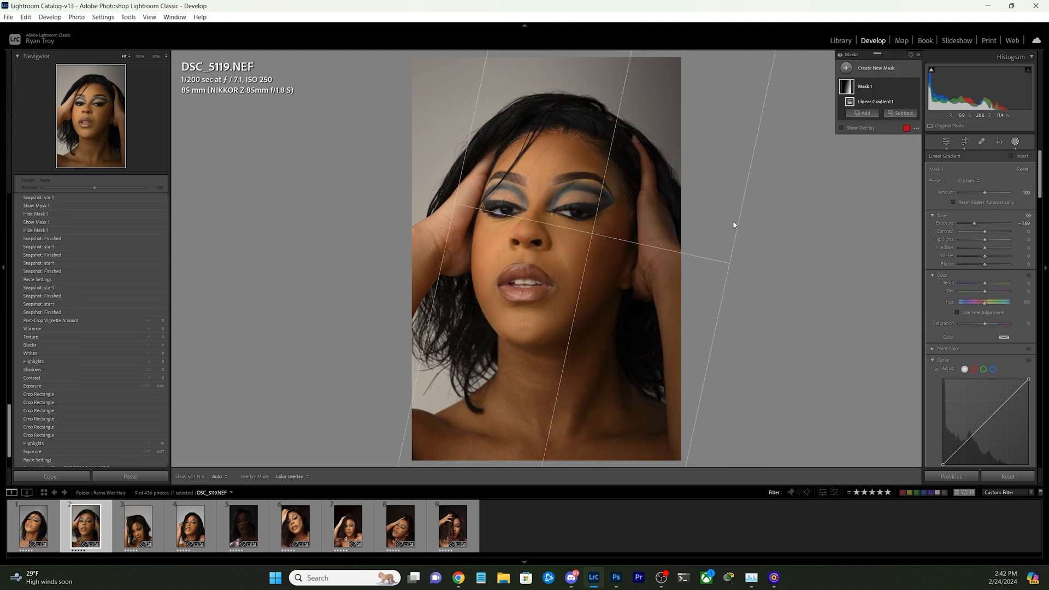
left_click(916, 86)
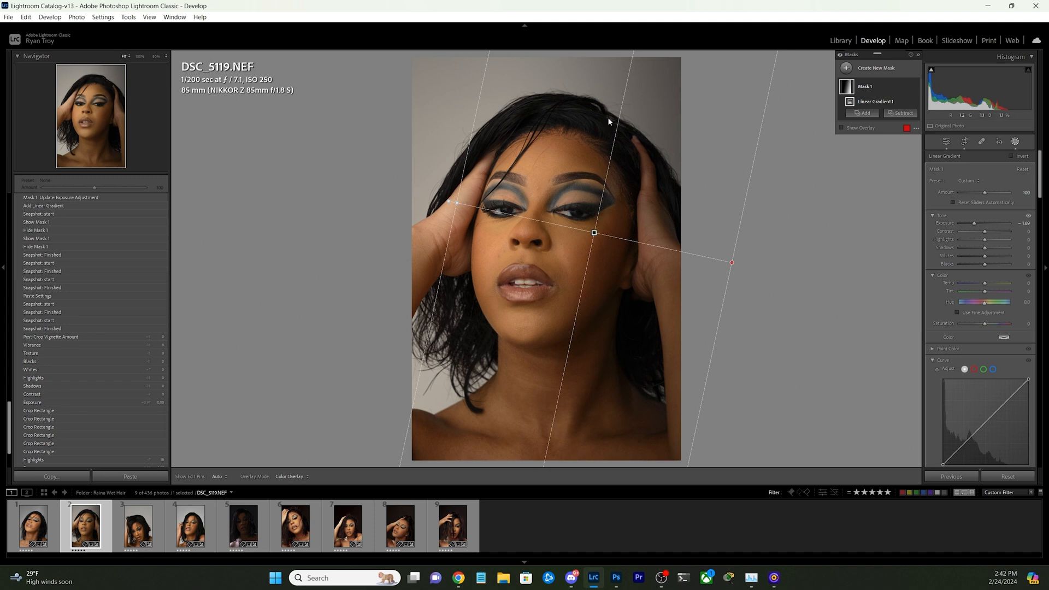
mouse_move(667, 215)
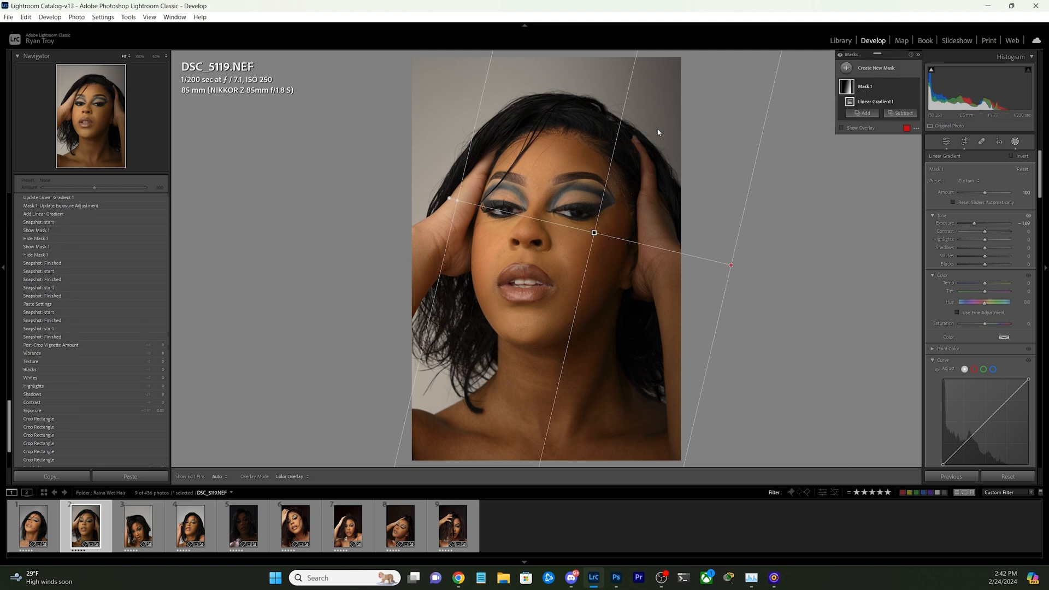
mouse_move(663, 128)
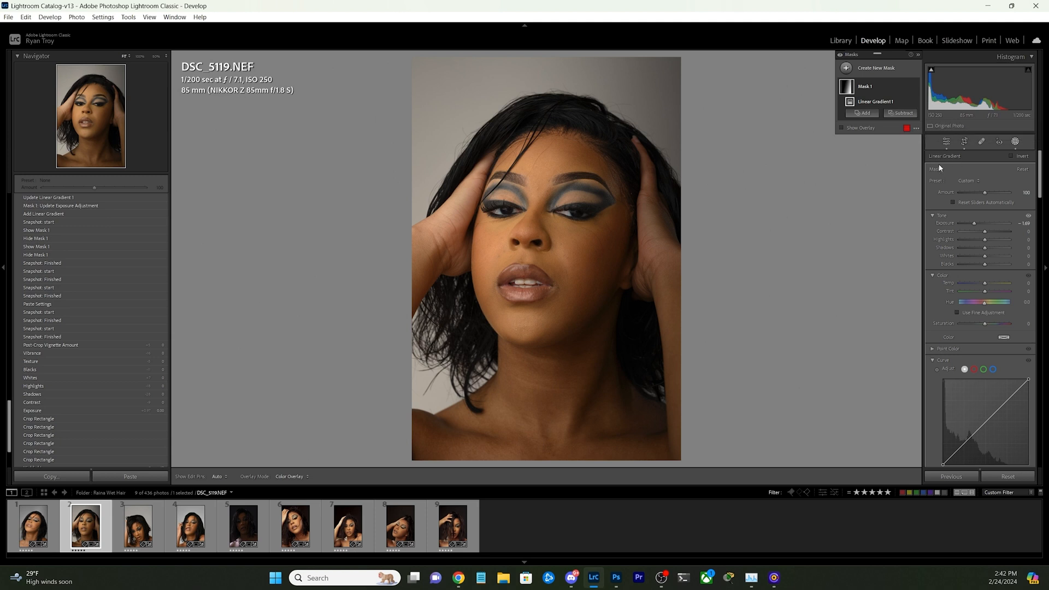
Bring up the list of new mask types.
left_click(845, 67)
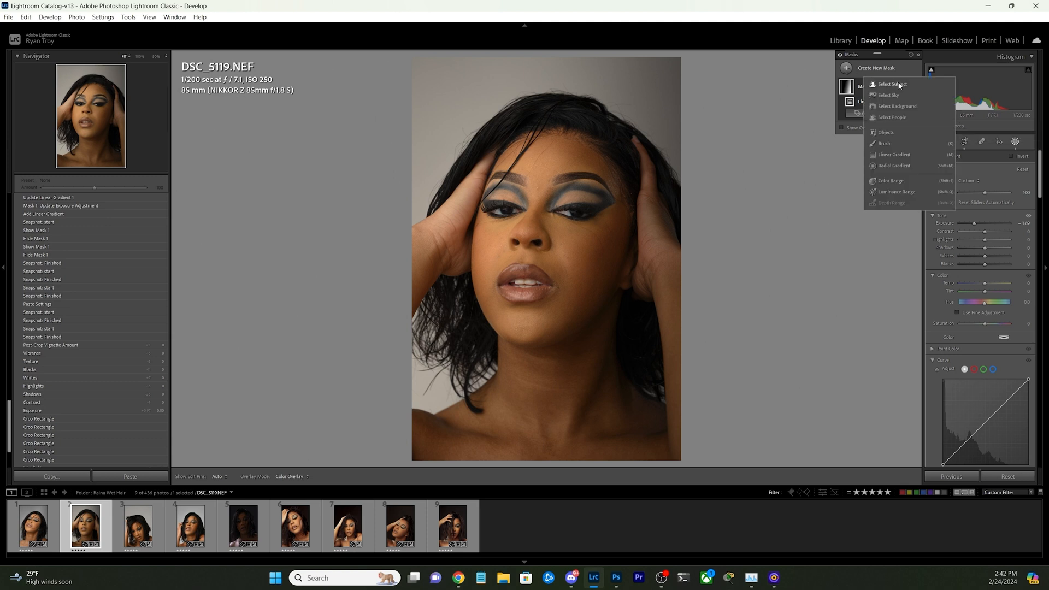
mouse_move(899, 118)
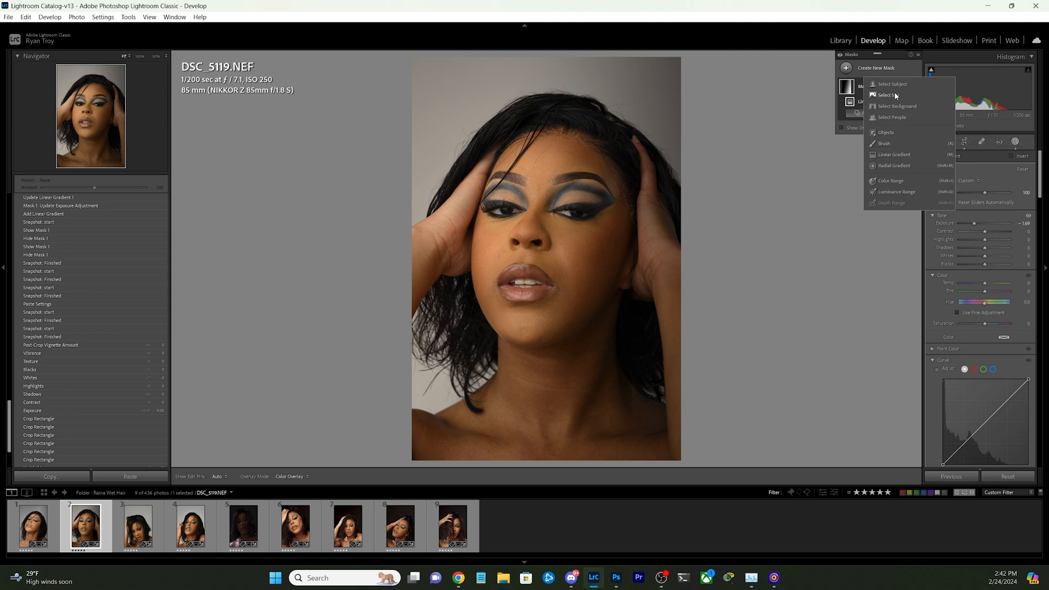
mouse_move(893, 84)
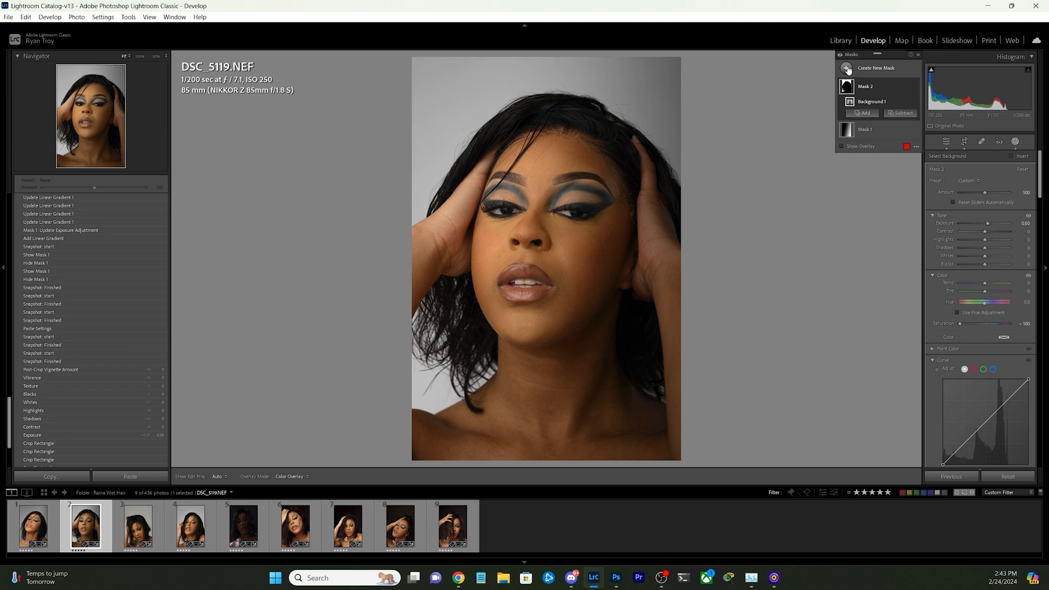
Add a Select Background mask and start brushing its left backdrop portion away with Subtract.
left_click(846, 68)
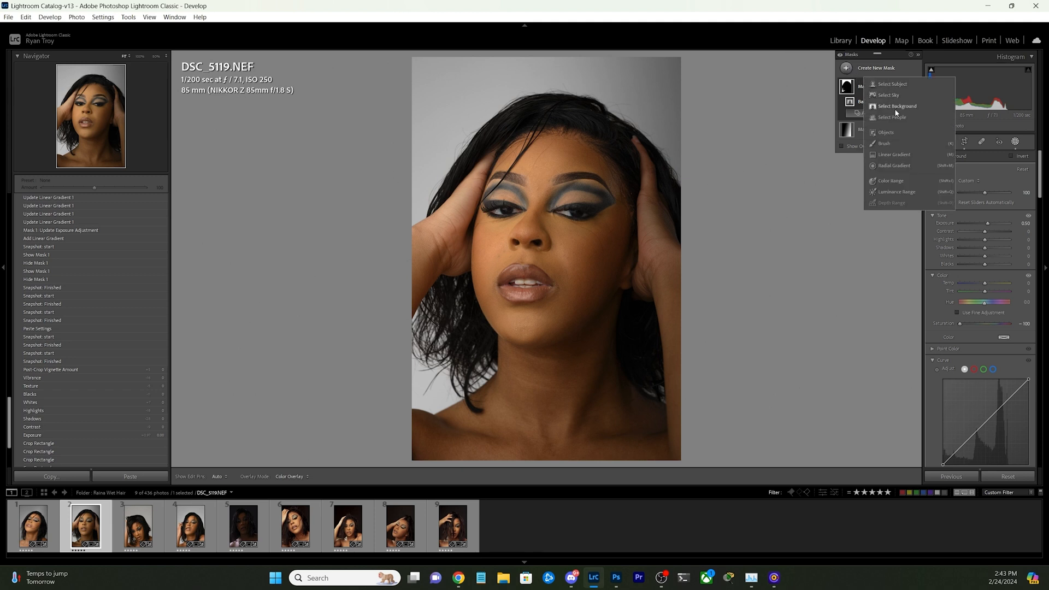
left_click(897, 106)
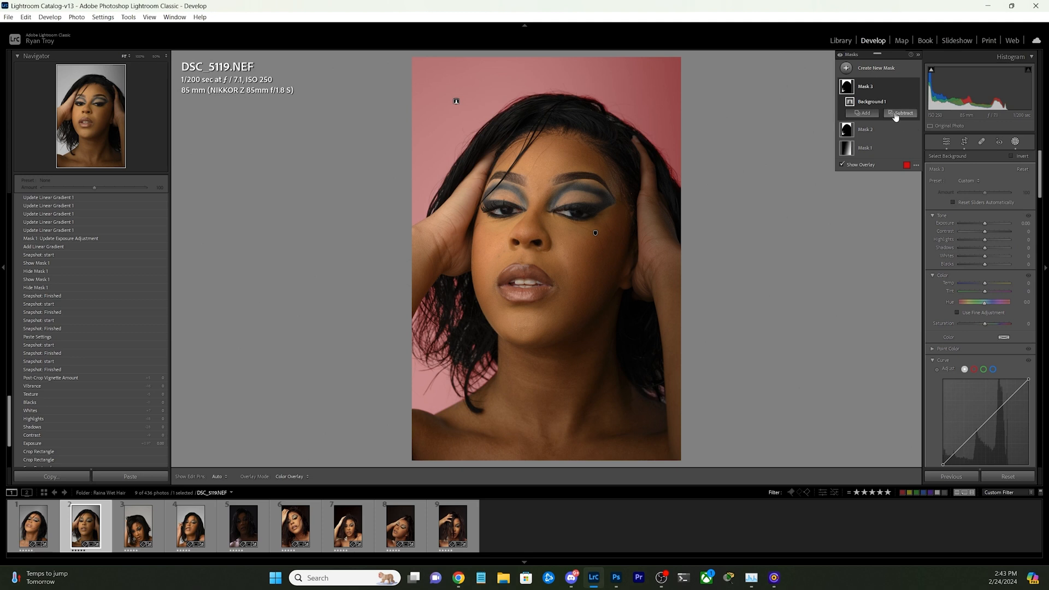
left_click(901, 113)
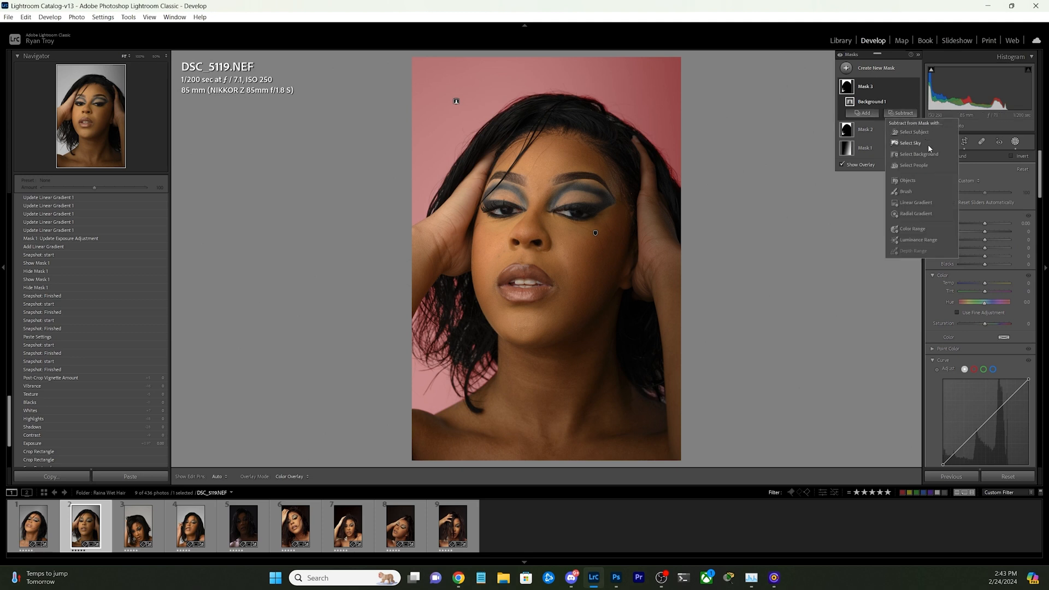
left_click(918, 154)
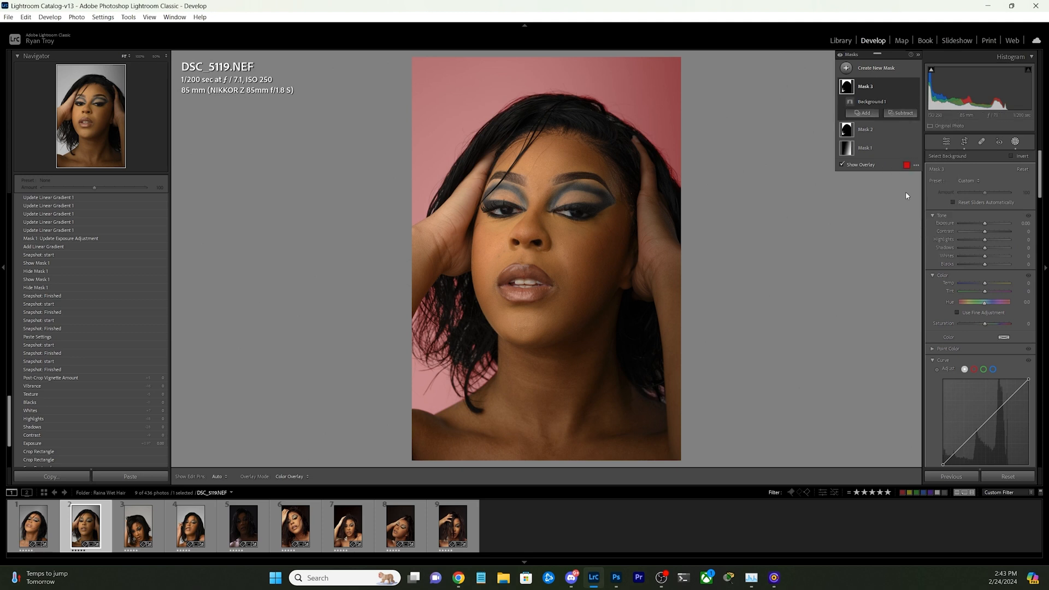
left_click(861, 113)
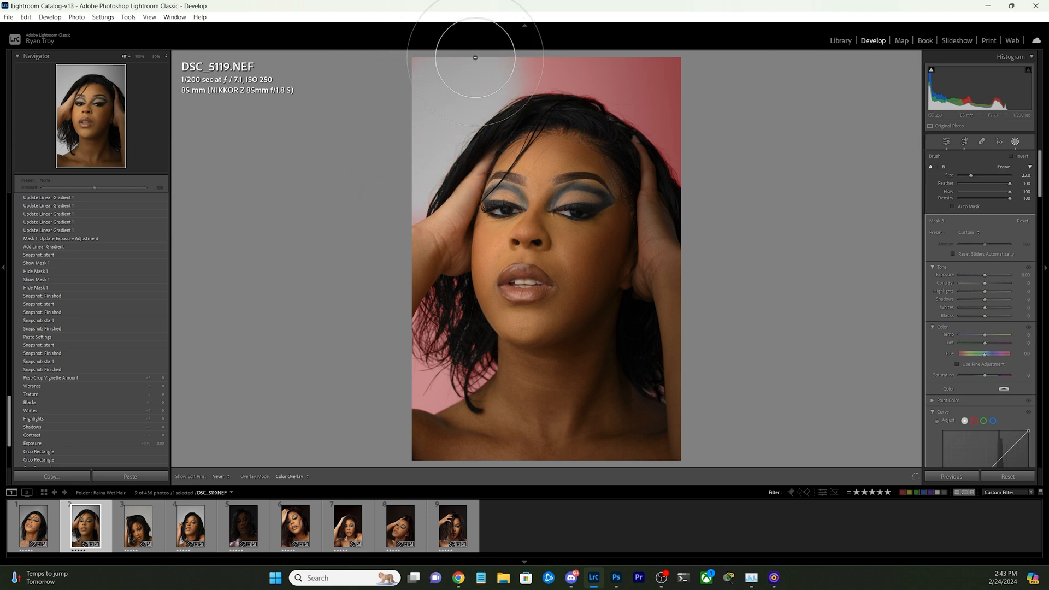
mouse_move(454, 269)
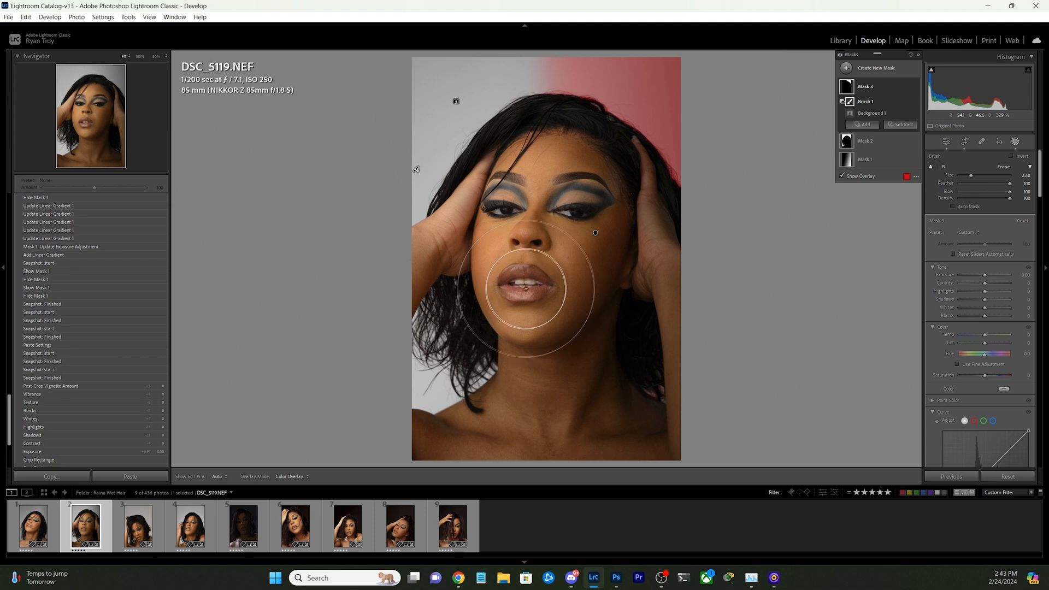
mouse_move(478, 95)
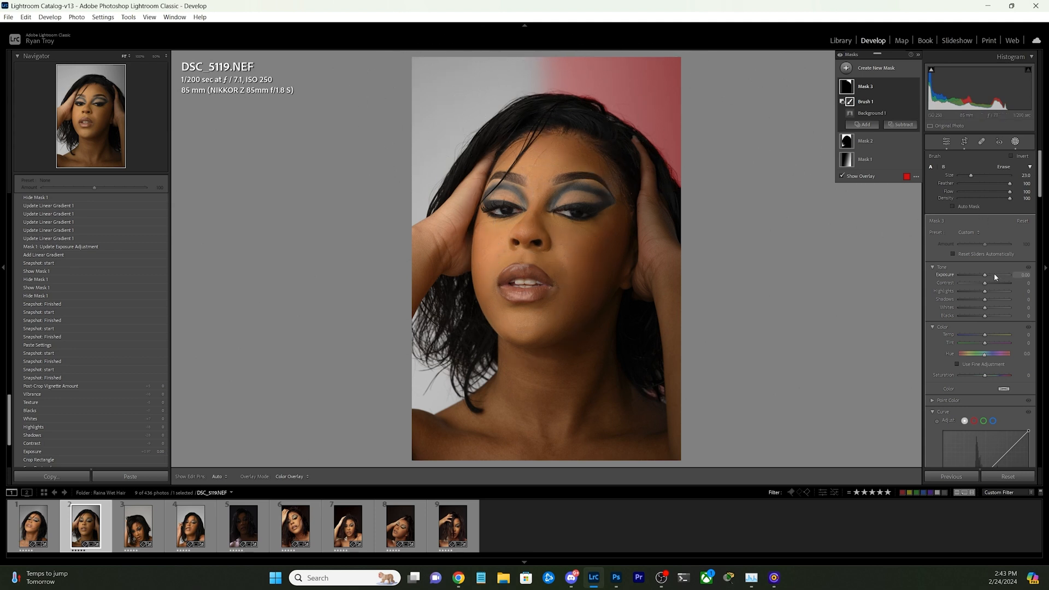
Raise the background mask's exposure to about +0.63 for an evenly light gray backdrop.
left_click_drag(984, 275, 994, 275)
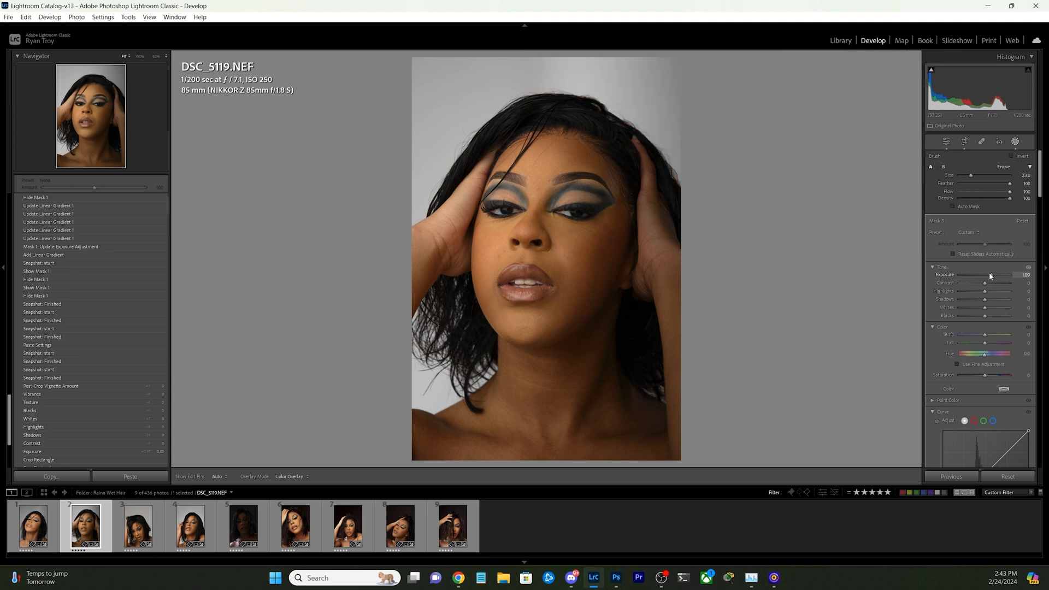
left_click_drag(996, 275, 987, 275)
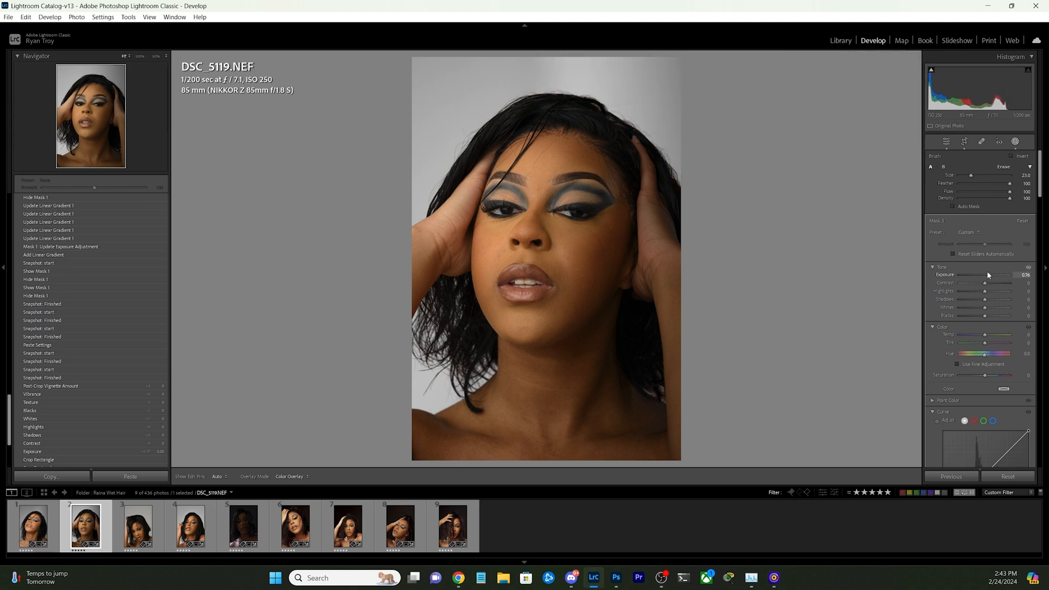
left_click_drag(1018, 275, 1011, 275)
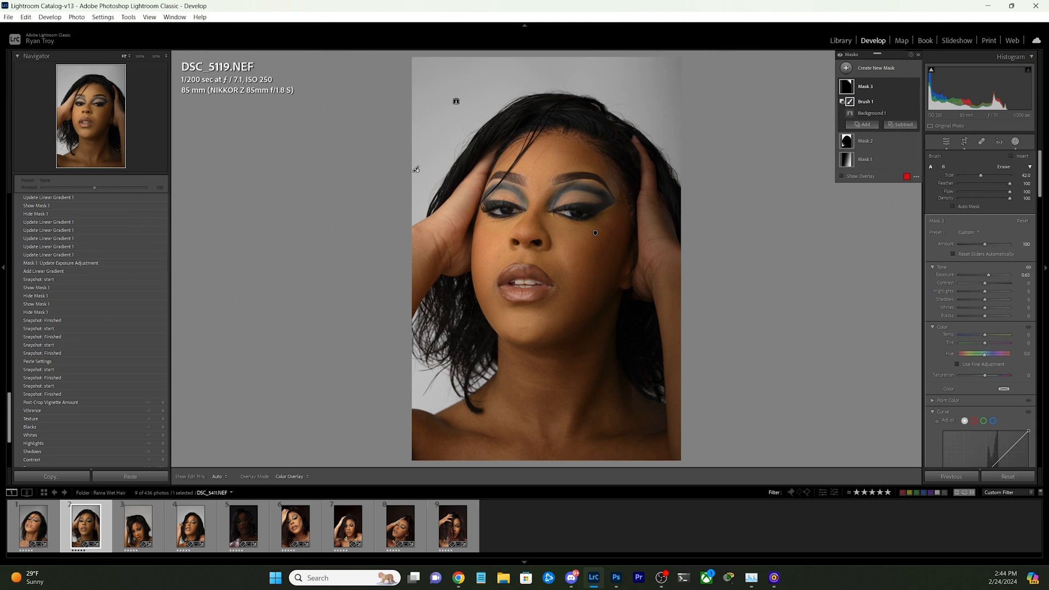
Leave masking and settle overall Exposure back at about −0.97, checking the face zoomed in.
left_click(1016, 143)
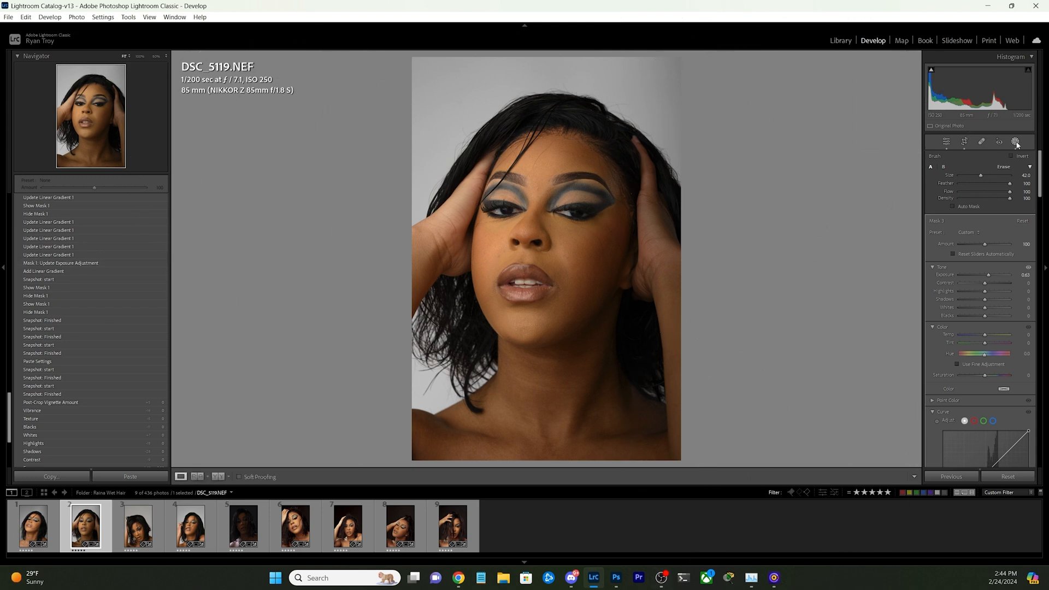
left_click(929, 142)
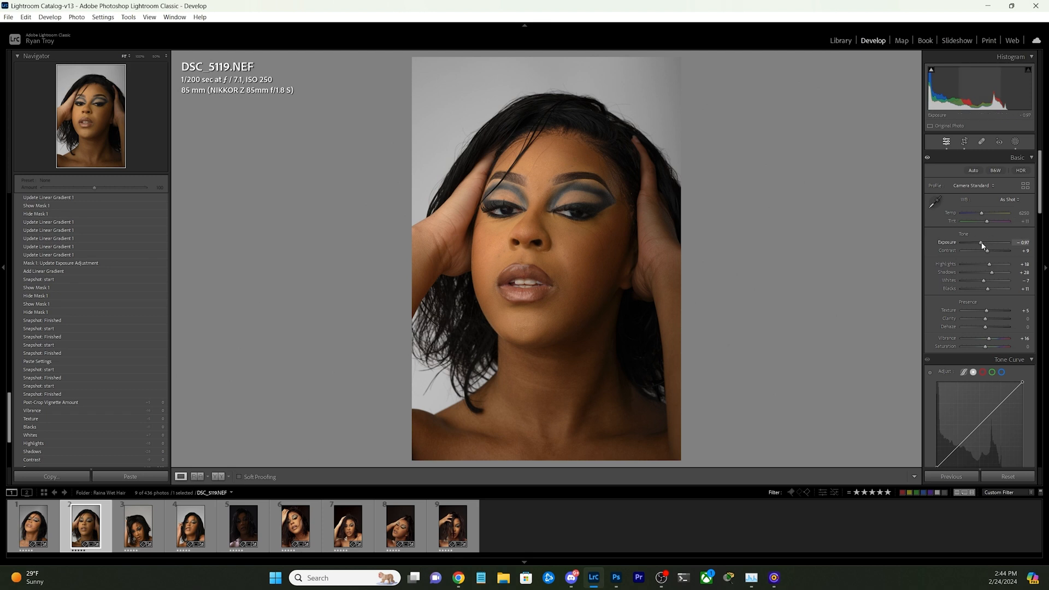
left_click_drag(981, 242, 985, 242)
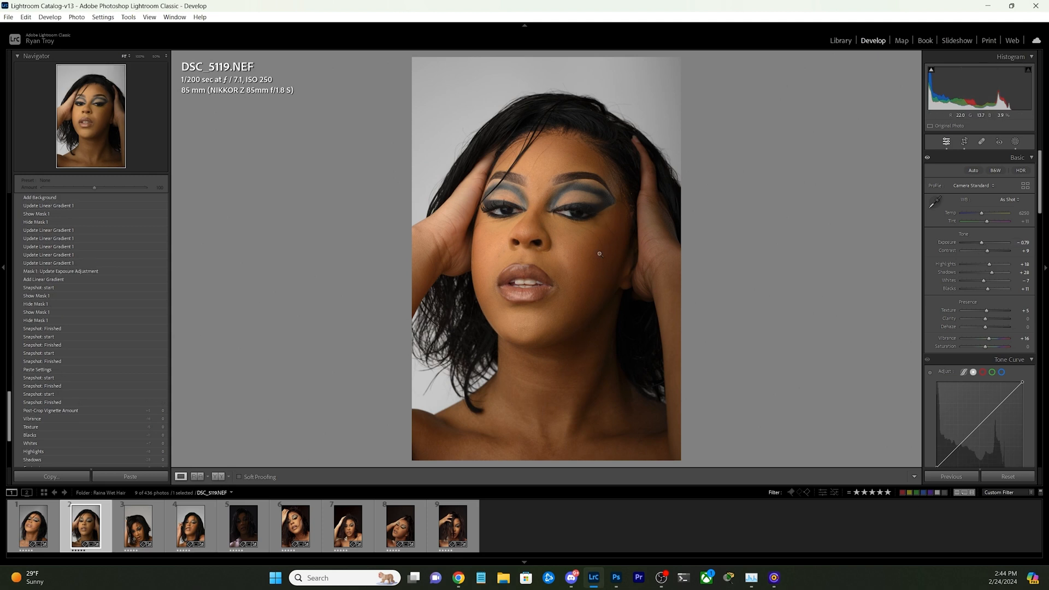
mouse_move(982, 245)
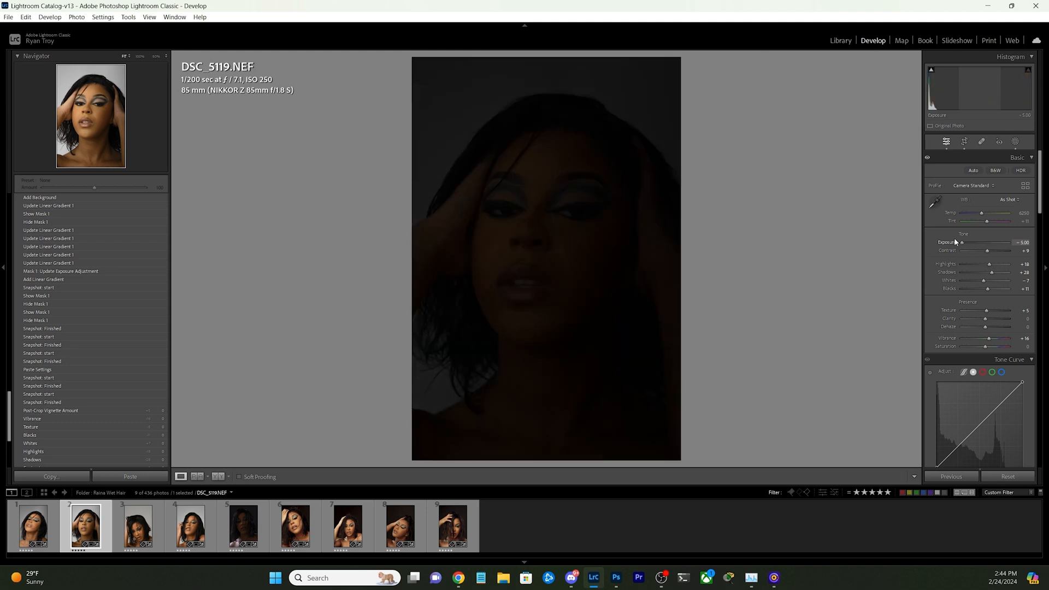
left_click_drag(962, 242, 973, 242)
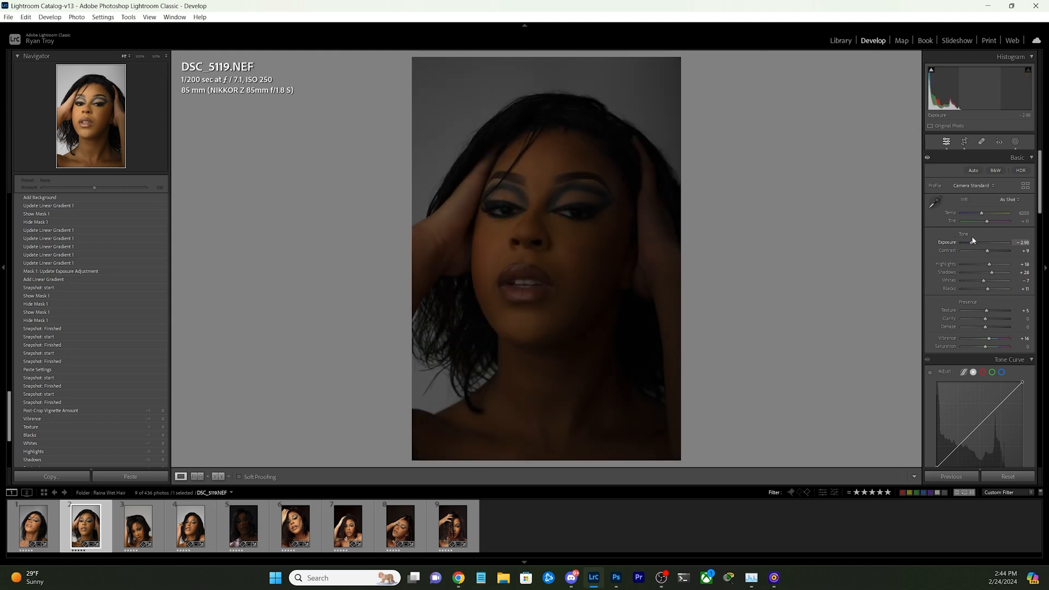
left_click_drag(994, 243, 1003, 242)
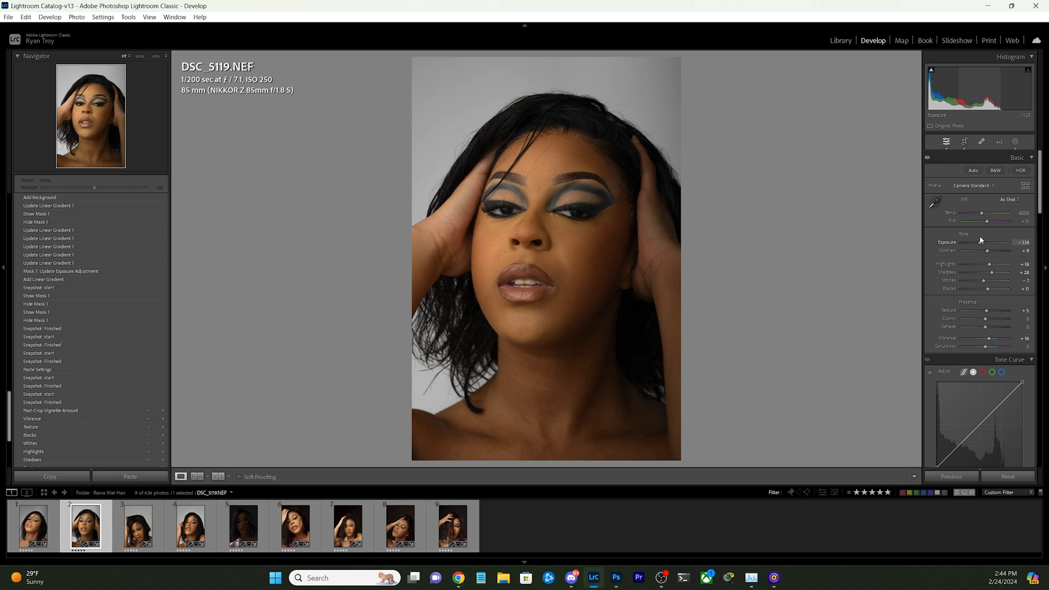
left_click_drag(1004, 242, 1010, 242)
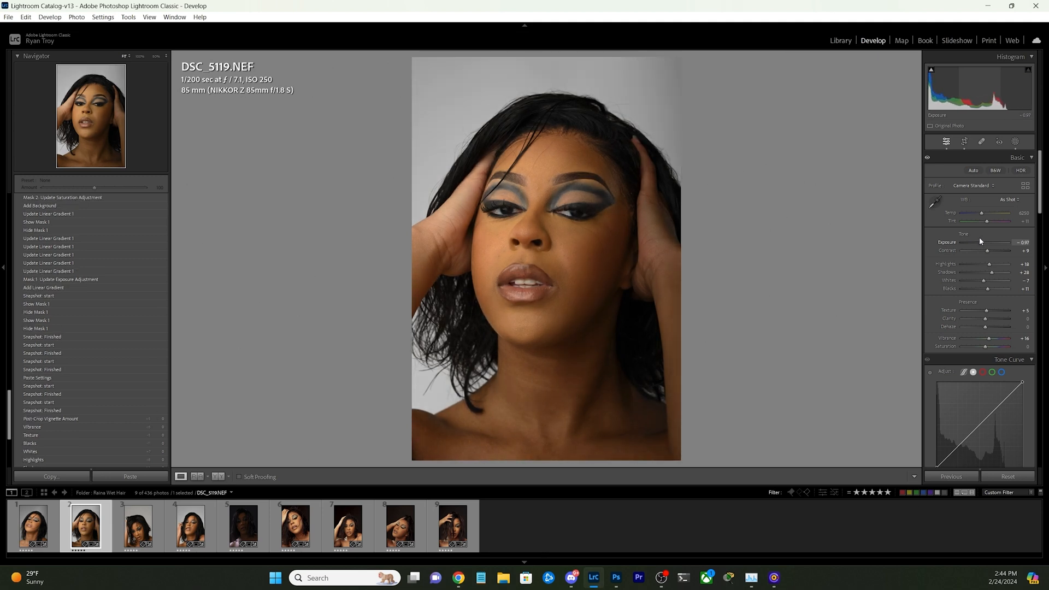
left_click(579, 241)
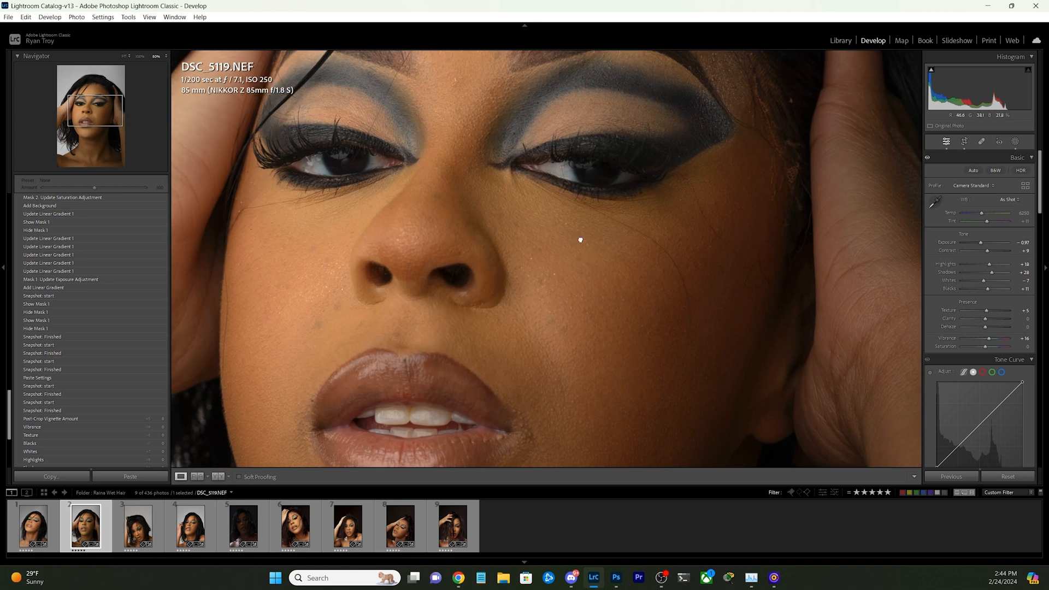
left_click(578, 240)
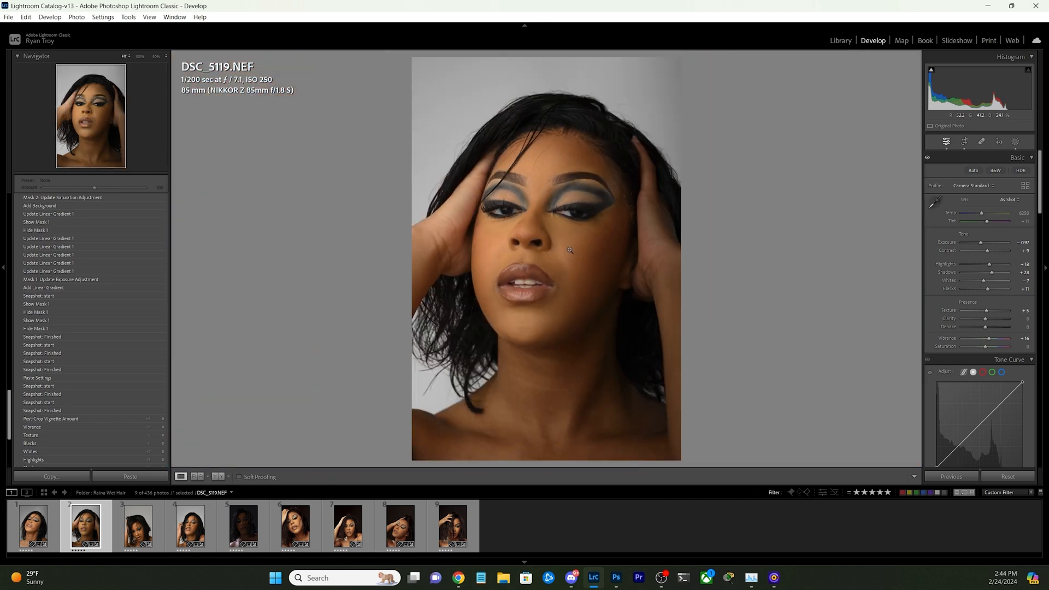
Switch to DSC_2654 and zoom in to inspect the hand and lower dress.
left_click(568, 250)
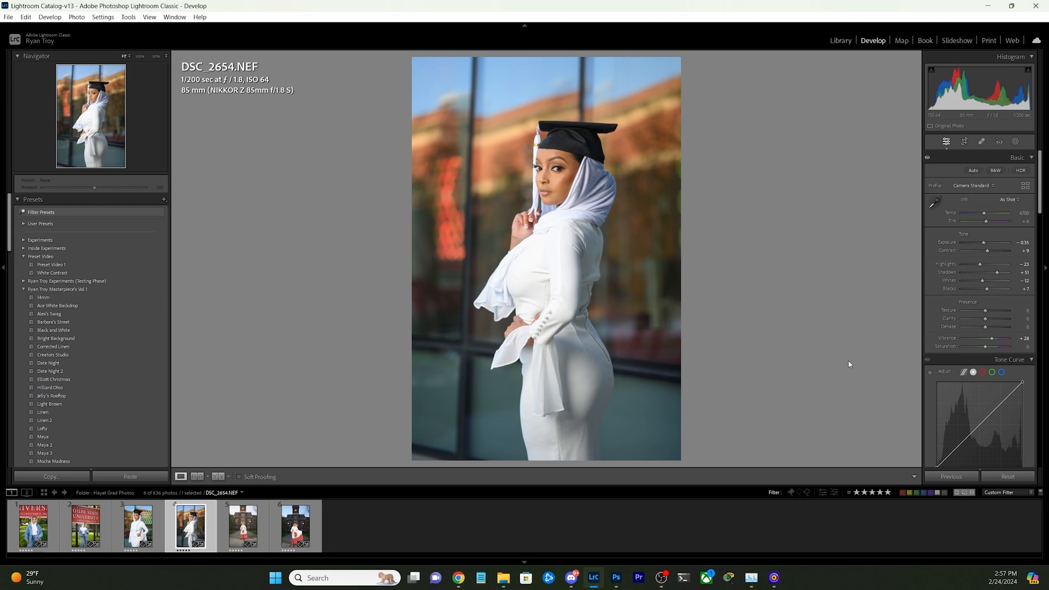
mouse_move(845, 364)
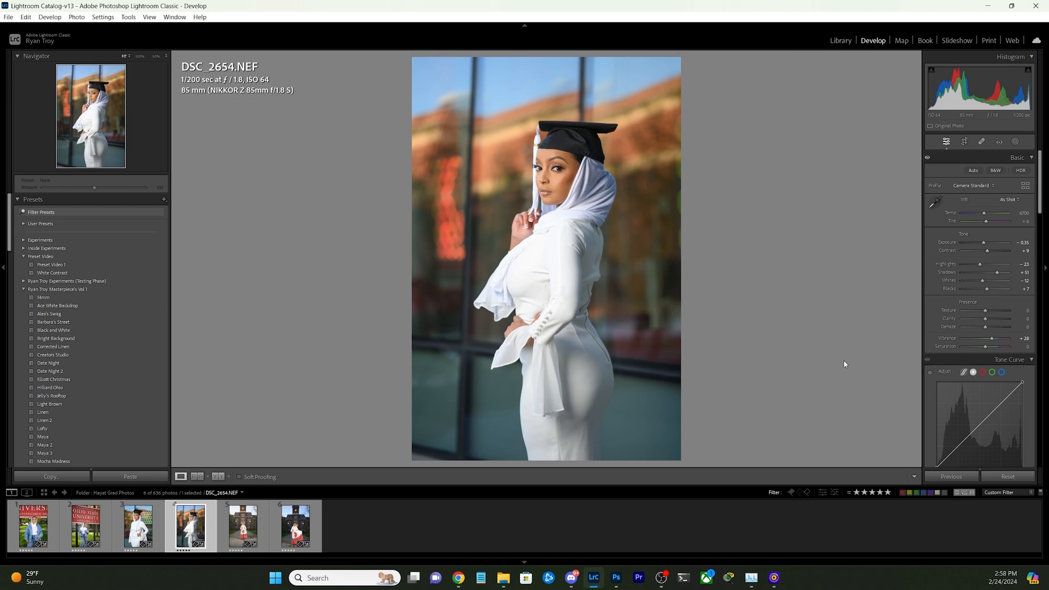
mouse_move(646, 220)
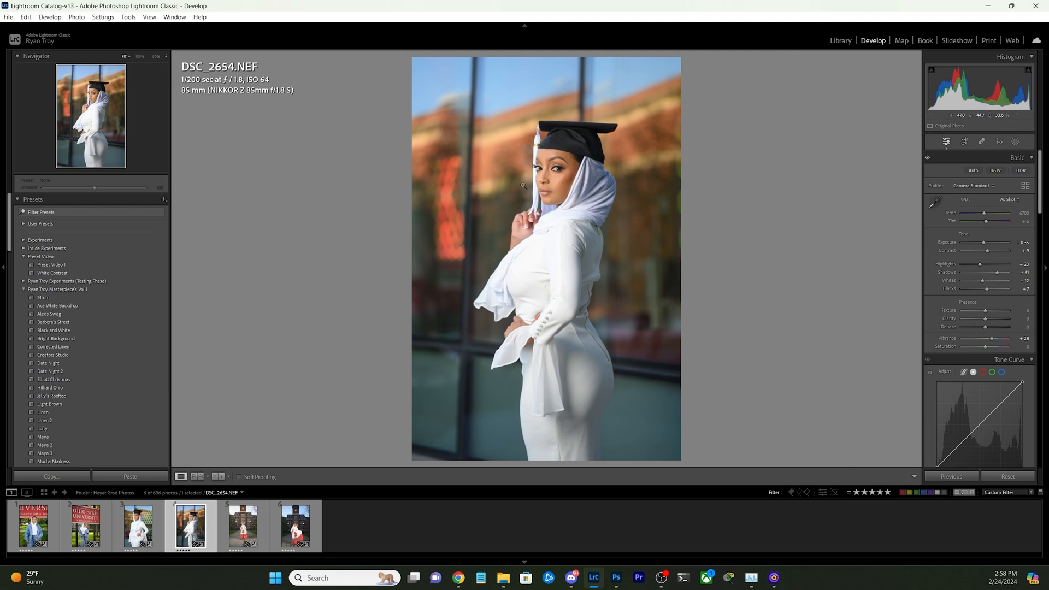
left_click(521, 186)
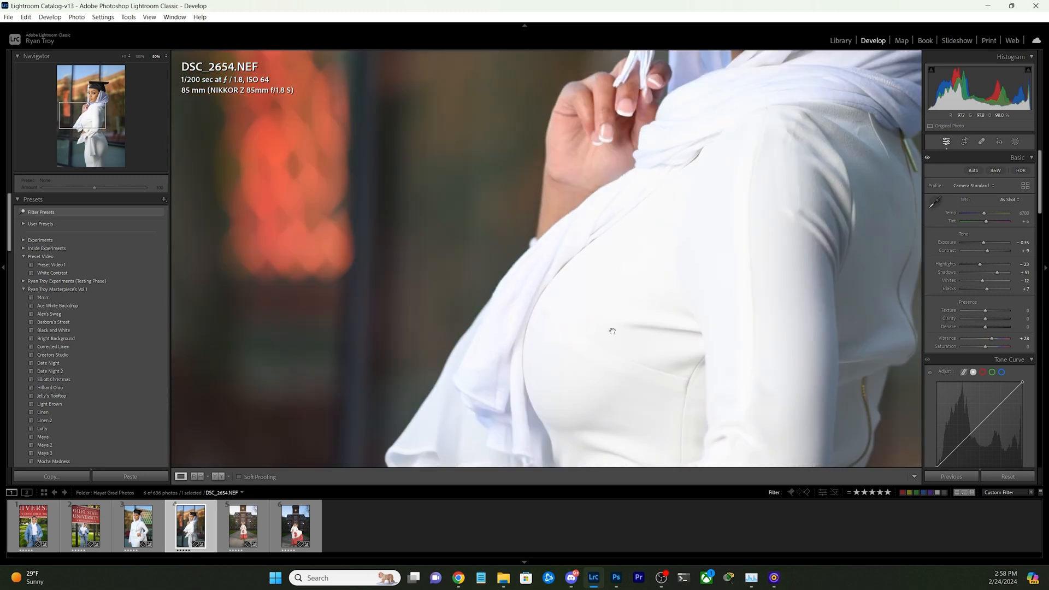
left_click(611, 330)
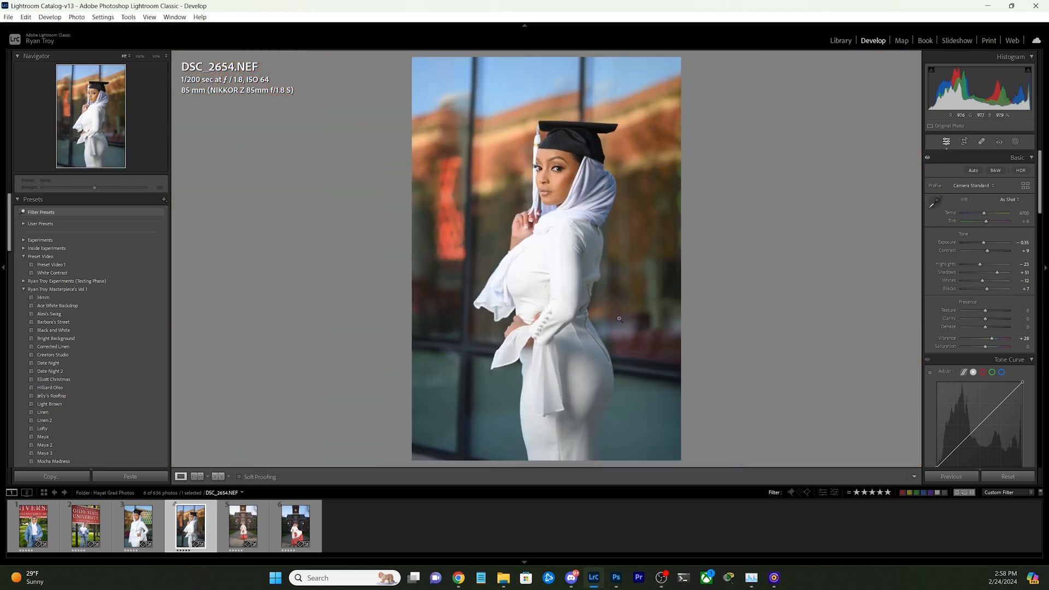
left_click(620, 319)
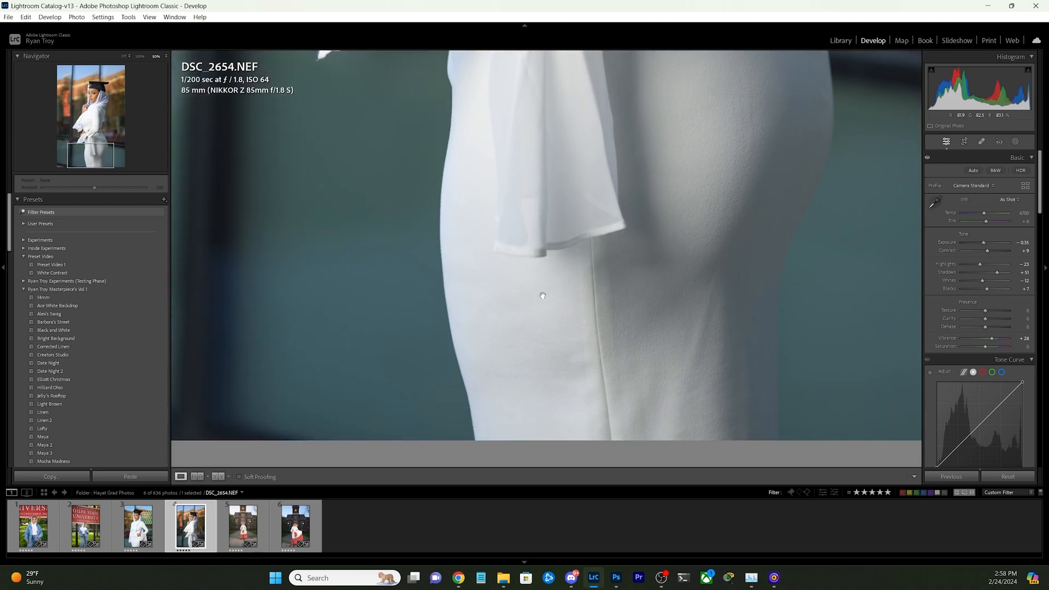
left_click(542, 296)
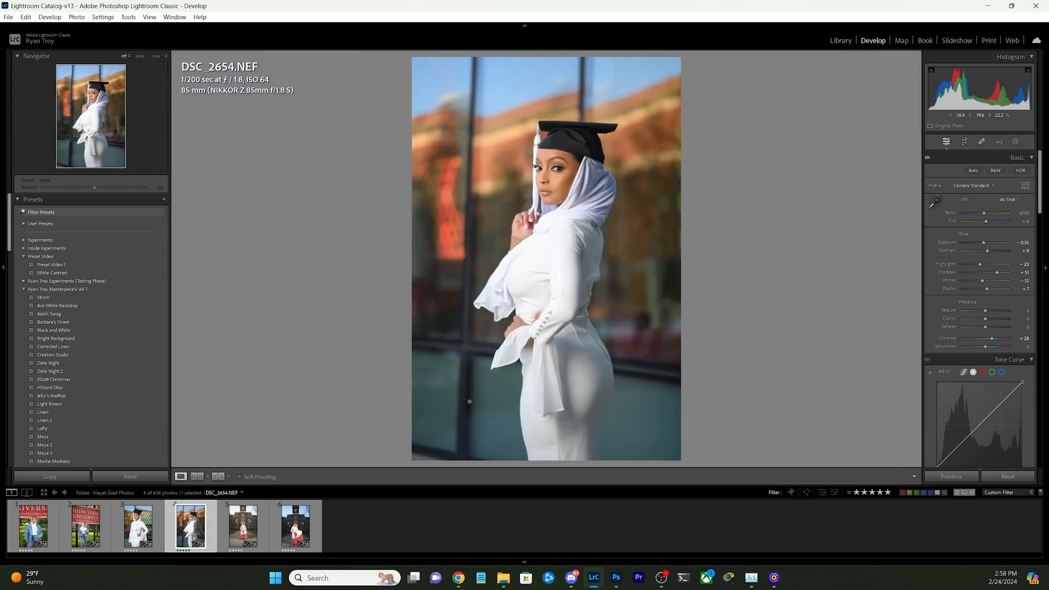
mouse_move(1015, 141)
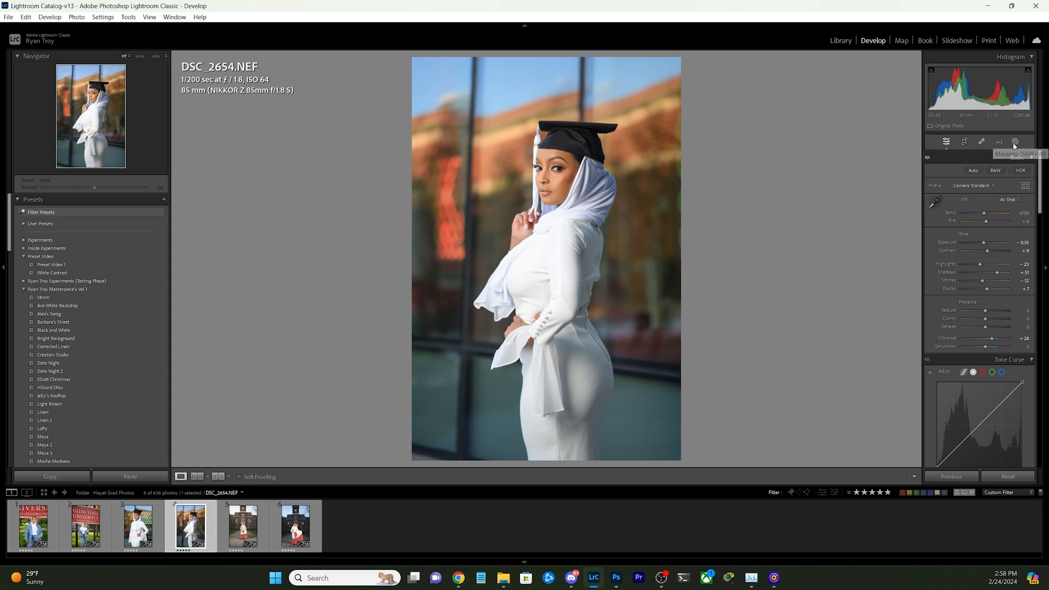
Add an Exposure-preset linear gradient over the lower half and raise exposure to about +0.69.
left_click(1015, 142)
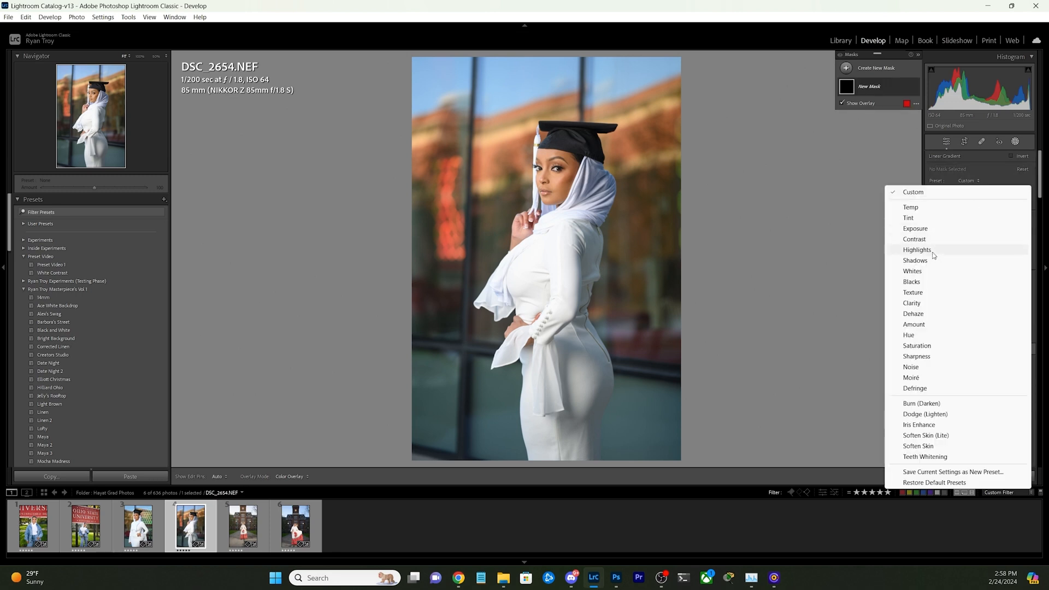
left_click(915, 228)
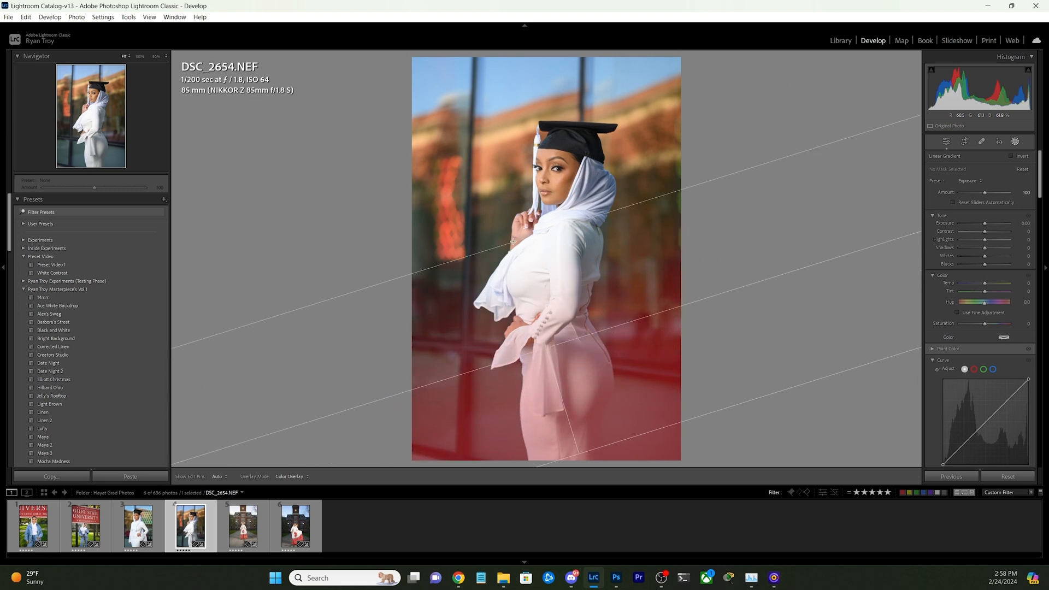
left_click(947, 142)
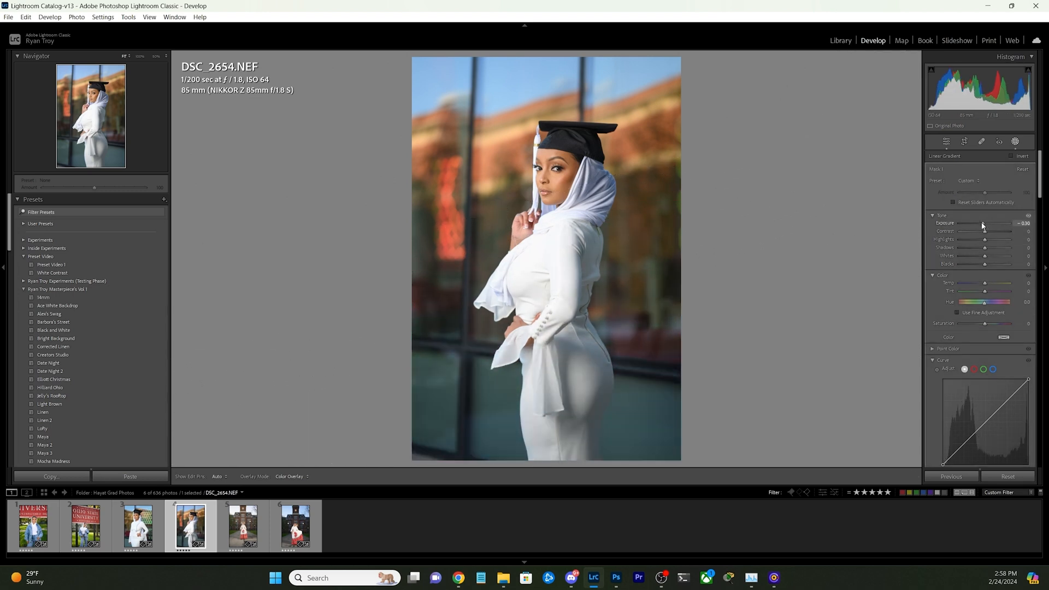
left_click_drag(993, 223, 983, 223)
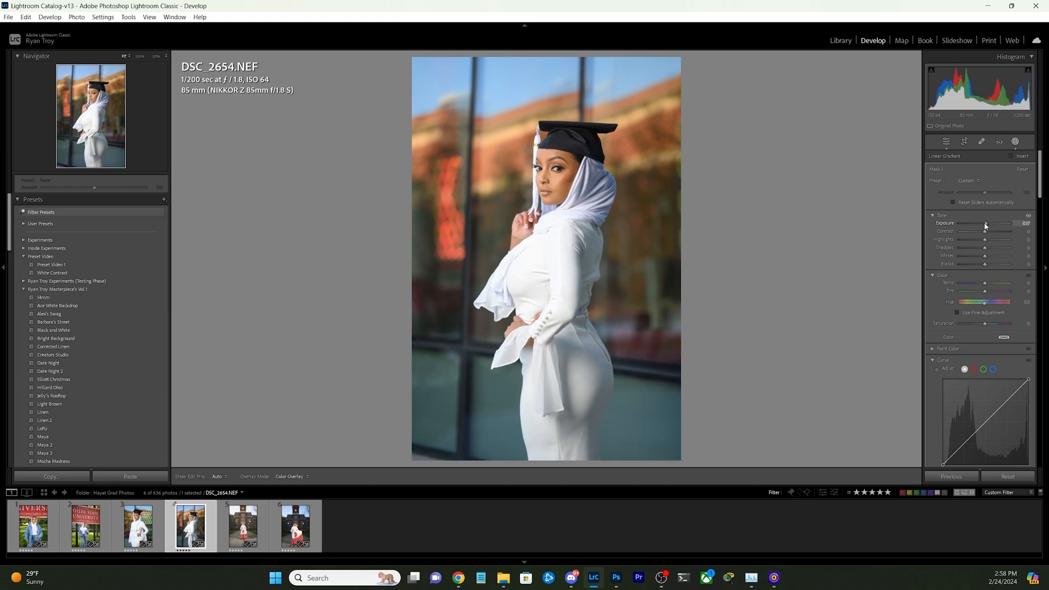
left_click_drag(985, 223, 989, 223)
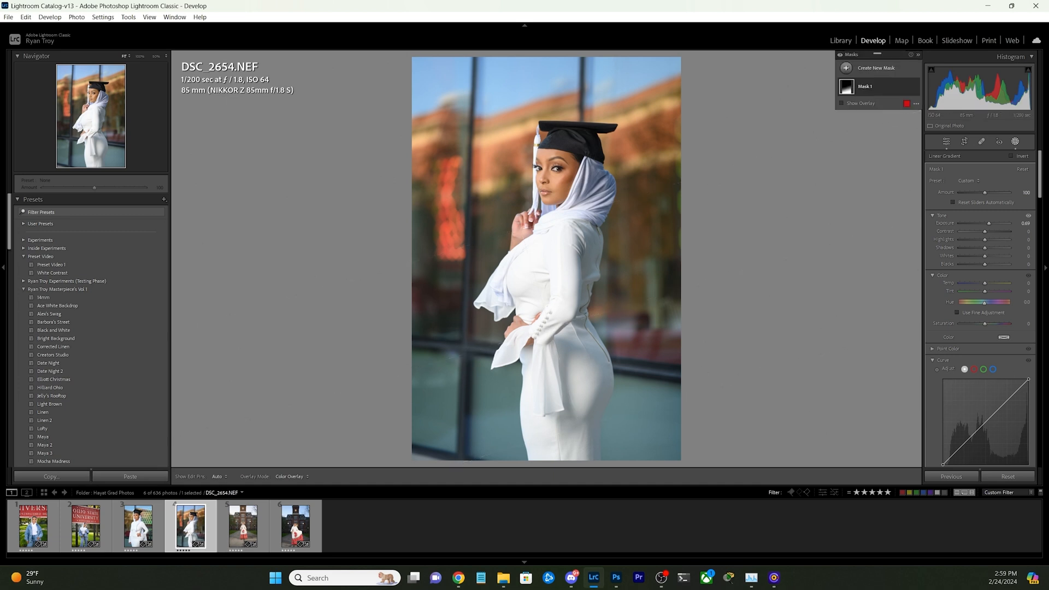
left_click(842, 103)
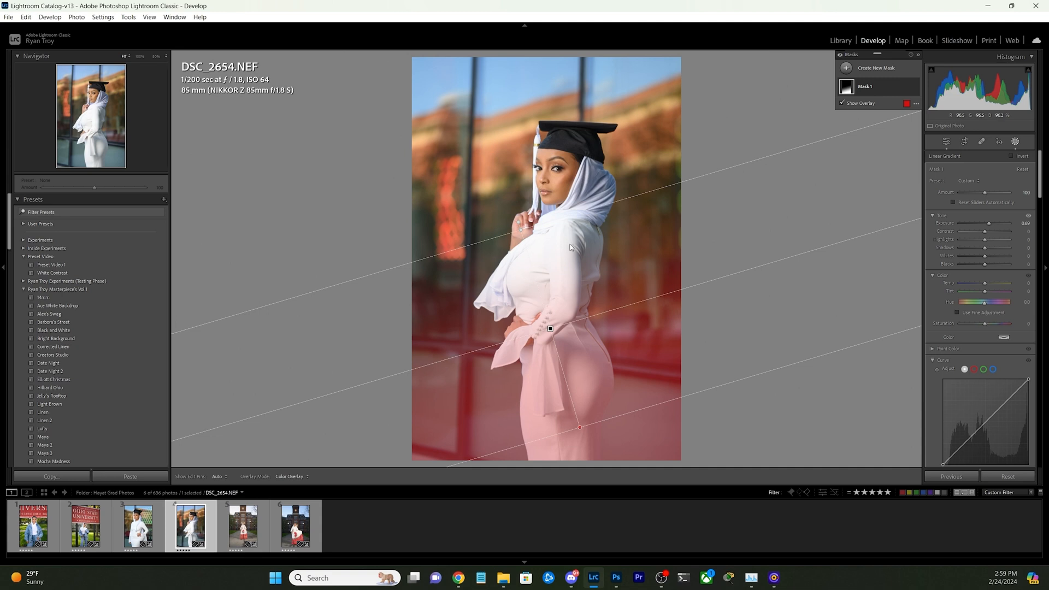
mouse_move(401, 352)
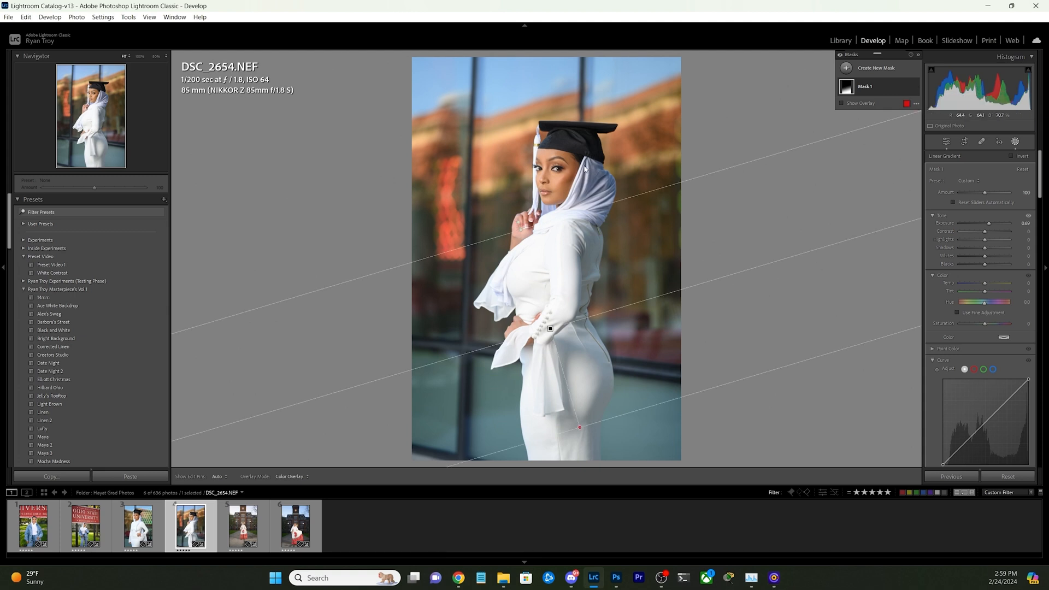
mouse_move(611, 183)
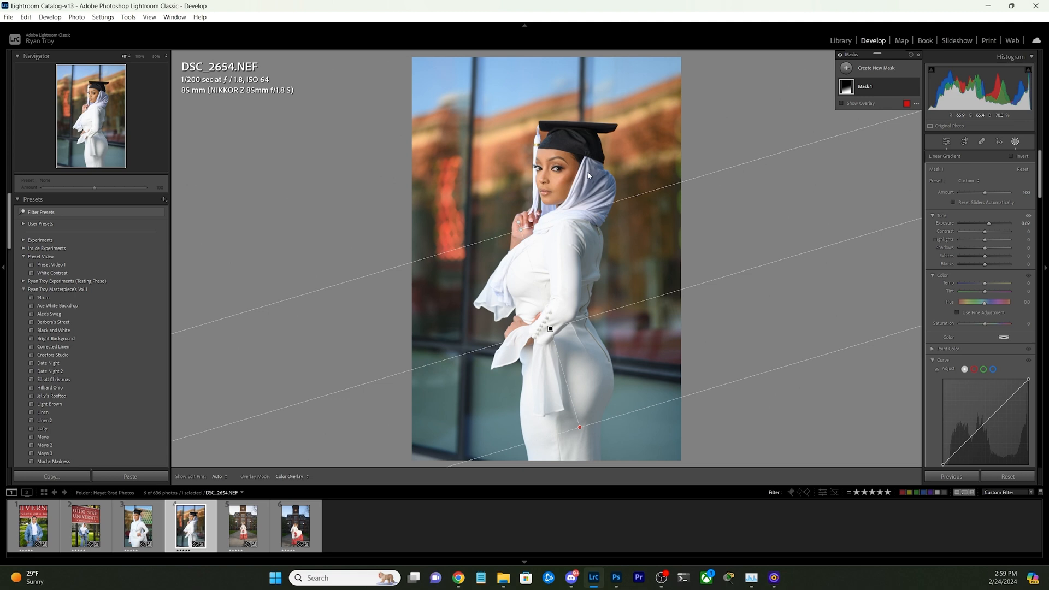
mouse_move(604, 196)
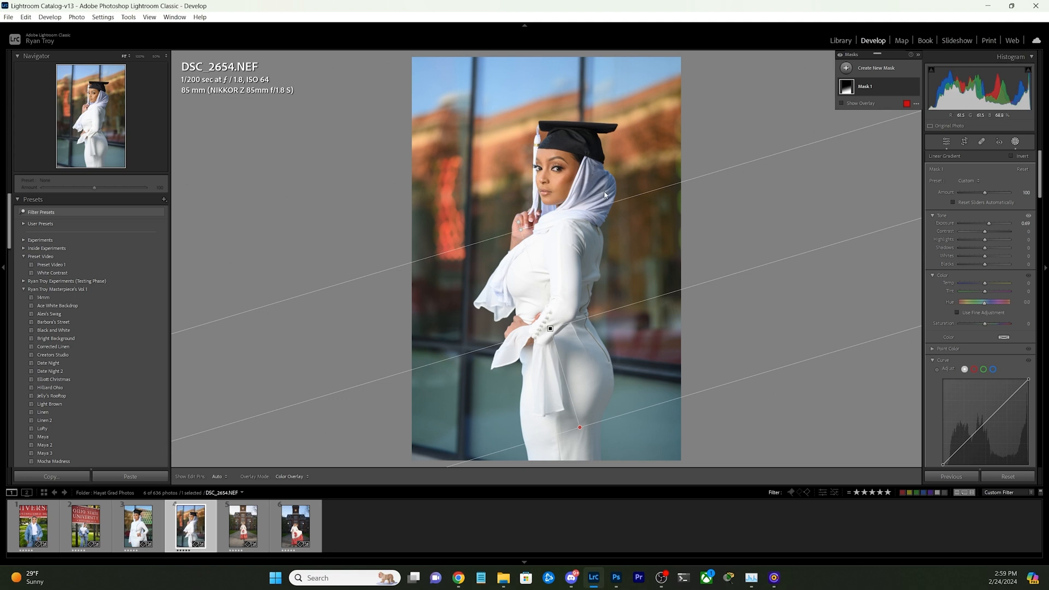